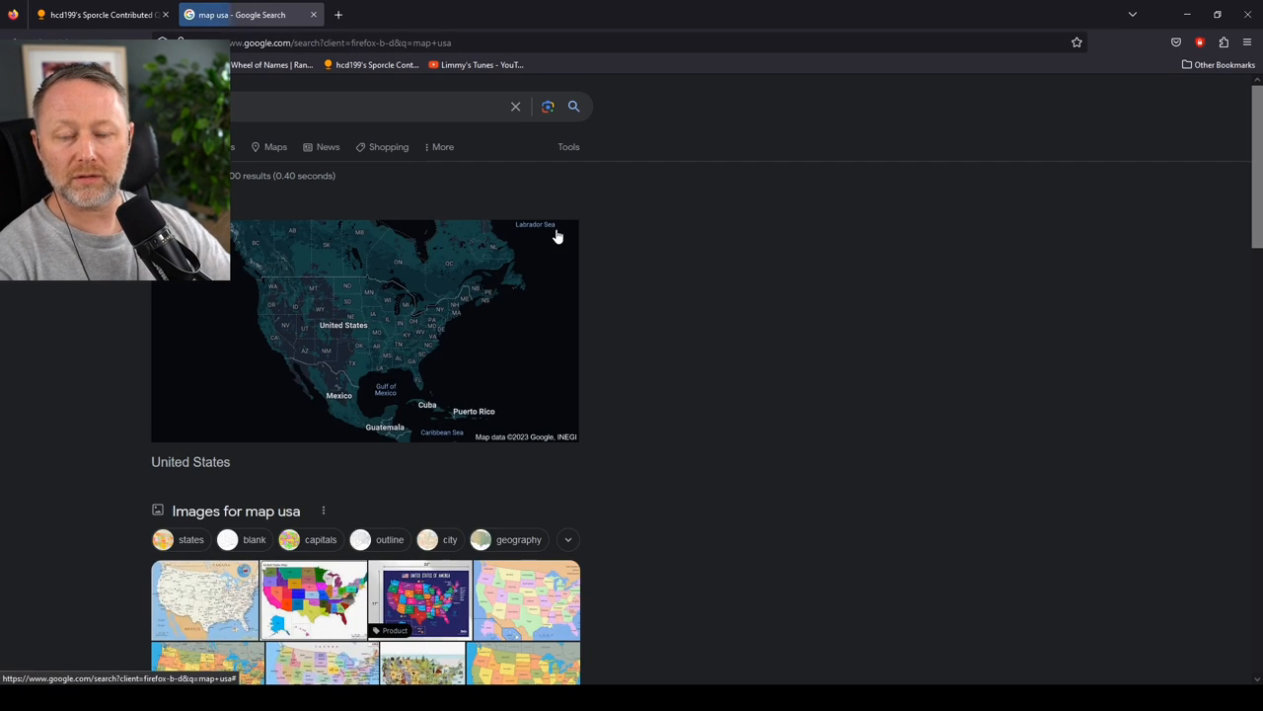
- Open the United States map result in Google Maps and navigate to Burns, OR
click(365, 332)
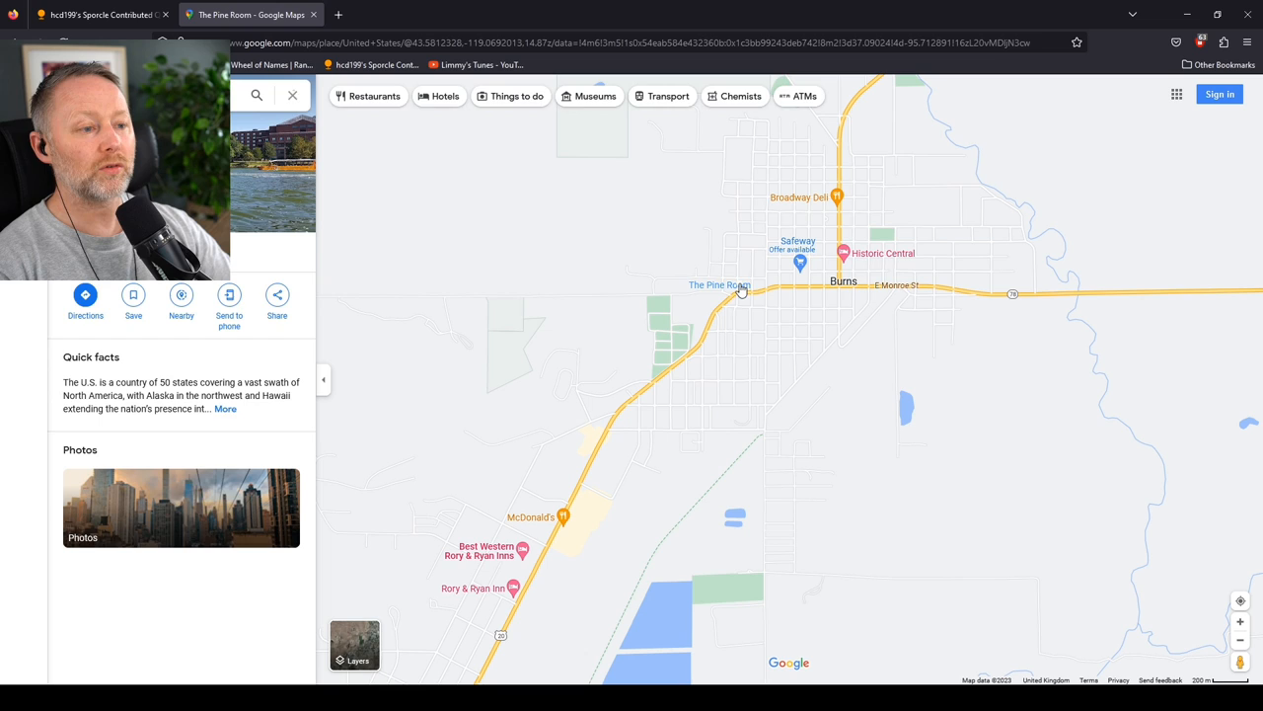
- View The Pine Room's bar interior, steak dinner and burger-and-salad photos in its gallery
click(718, 285)
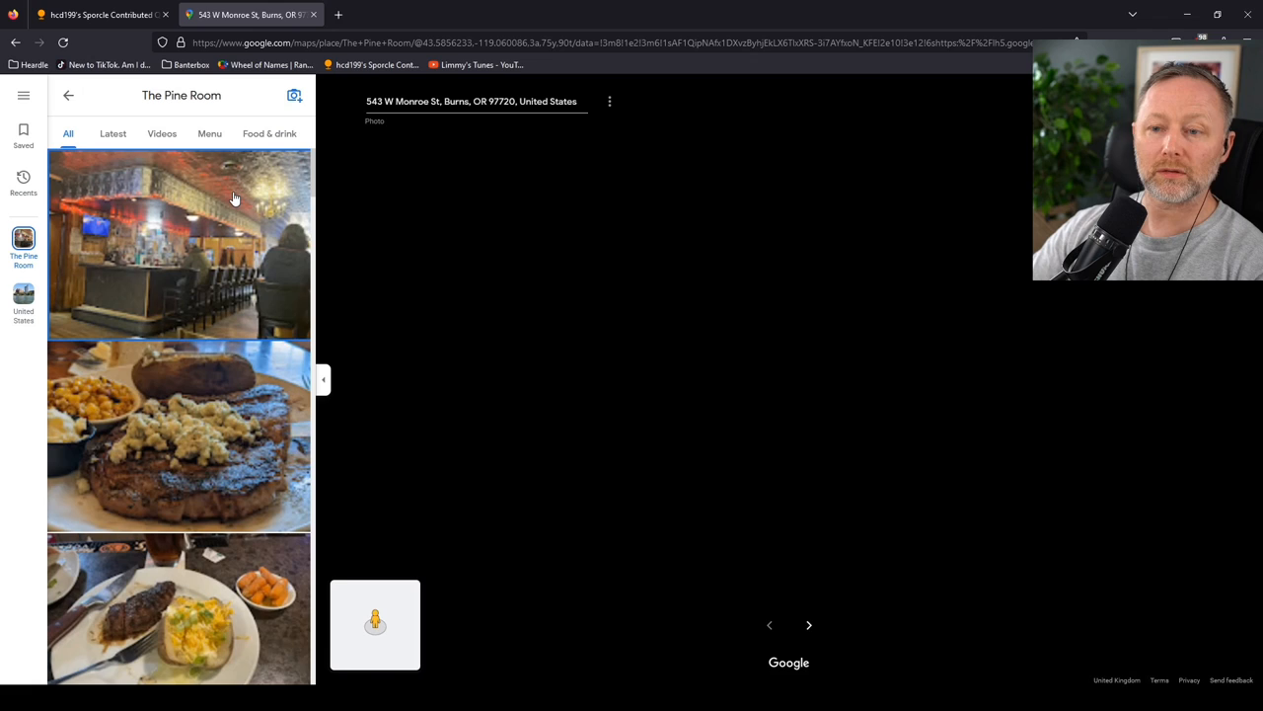
click(177, 246)
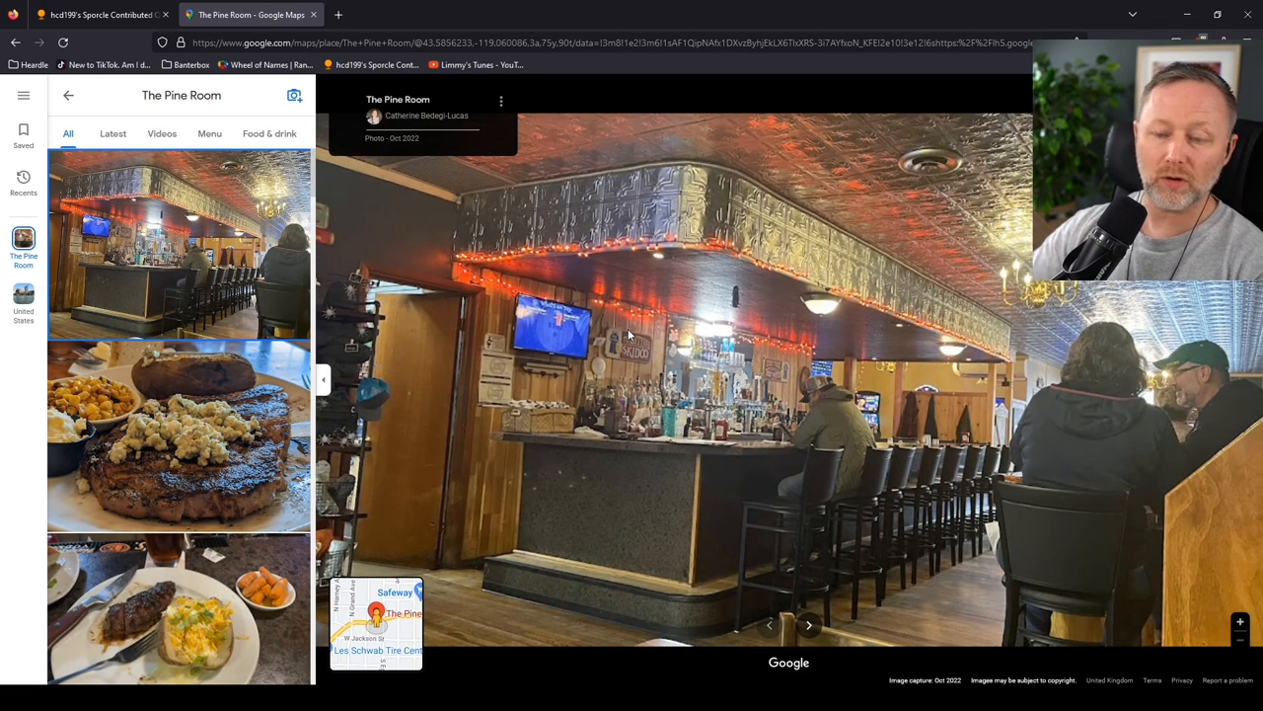
click(177, 434)
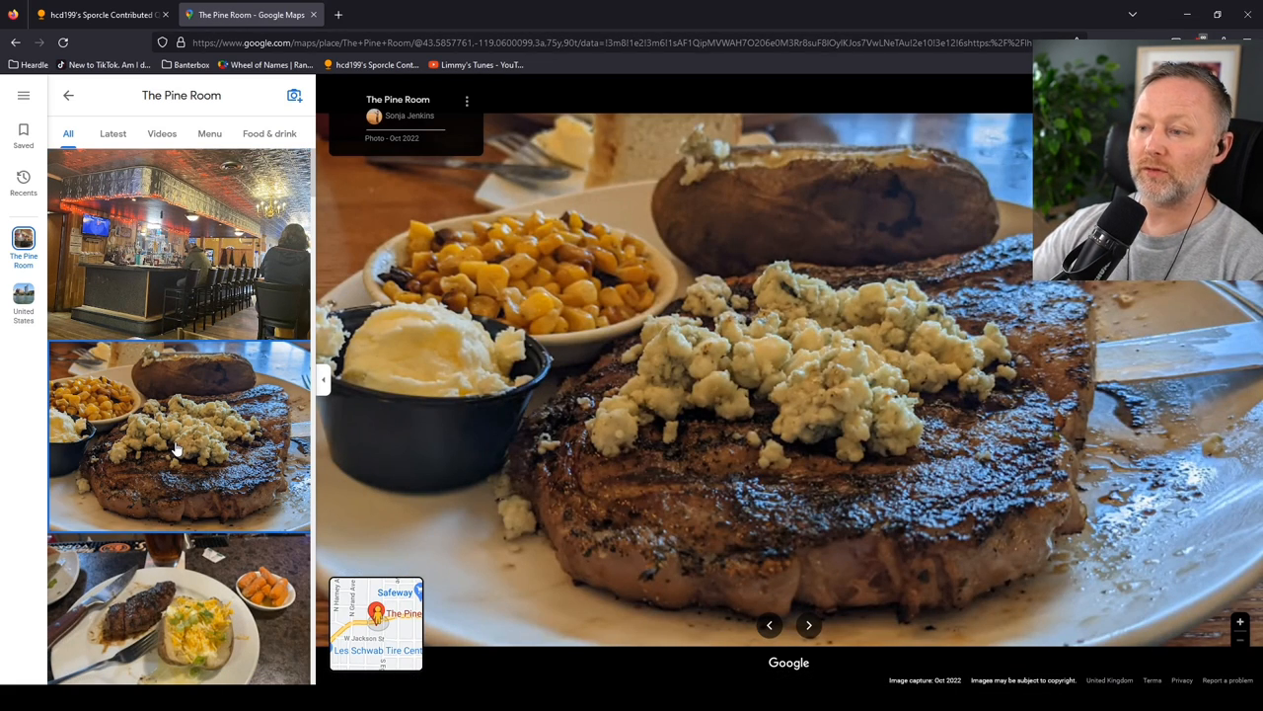
scroll(down, 3)
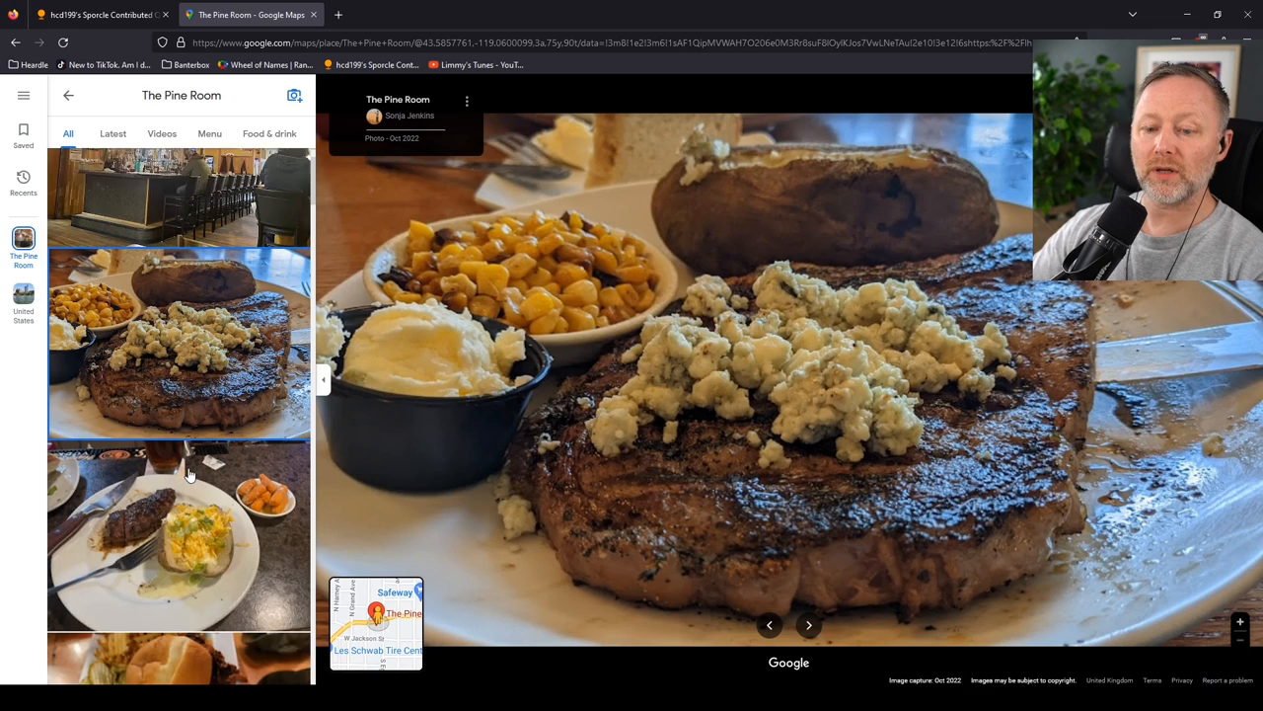
click(178, 477)
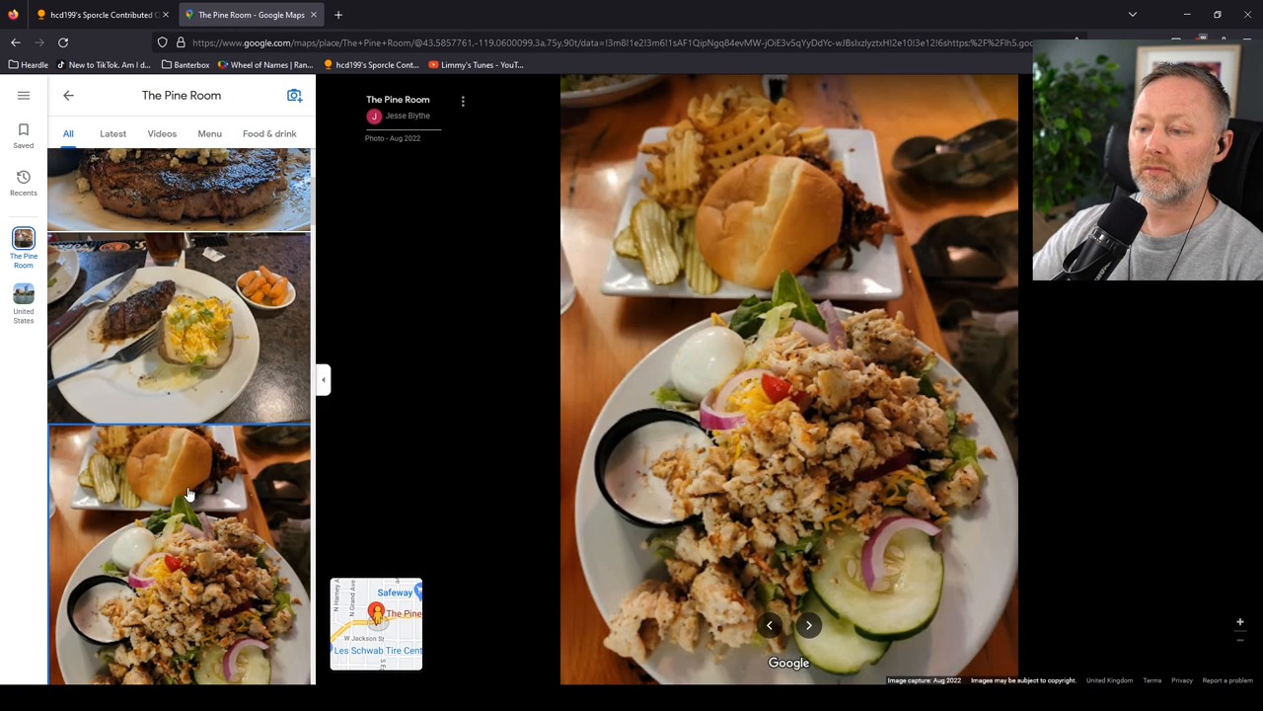
scroll(down, 3)
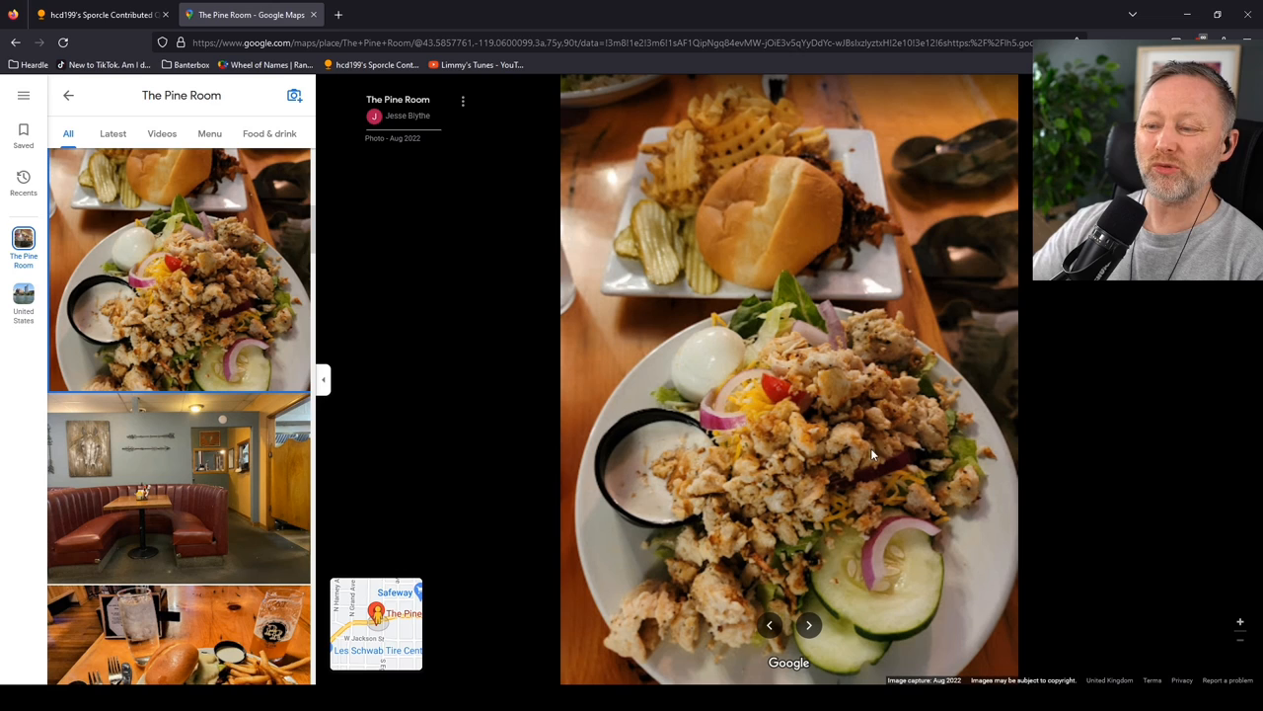
scroll(down, 3)
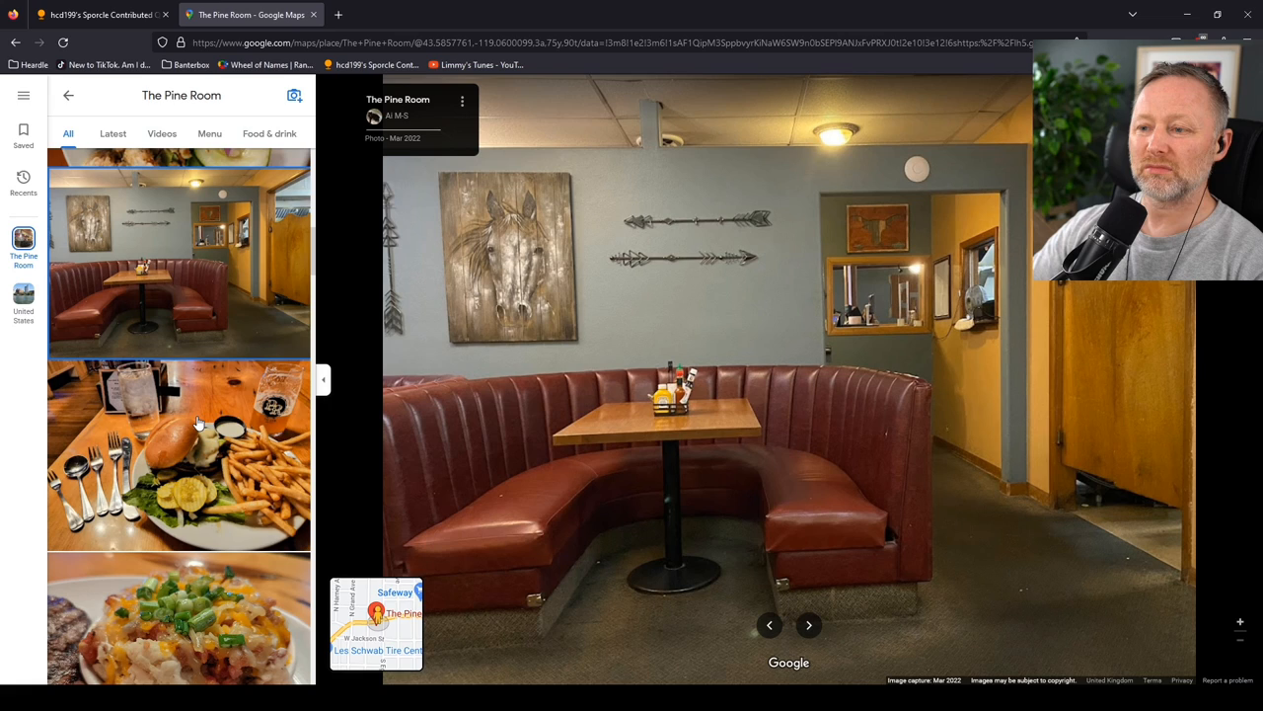
mouse_move(659, 241)
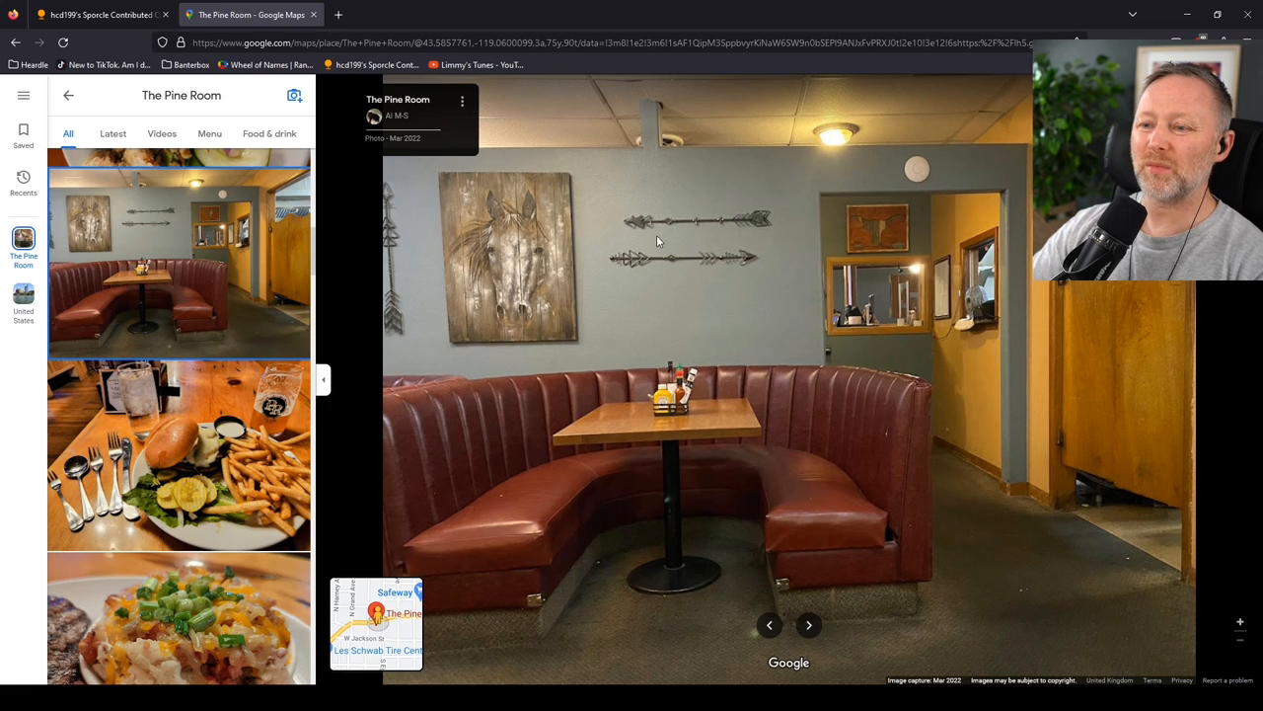
mouse_move(748, 229)
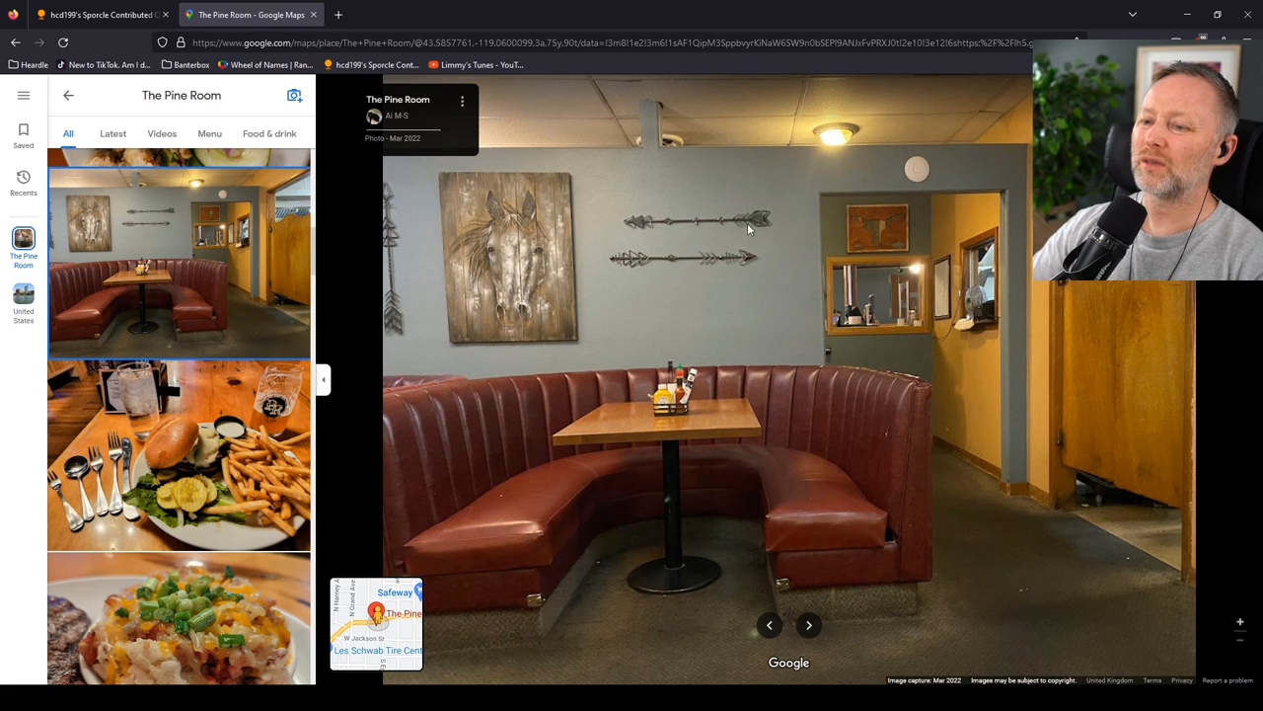
mouse_move(762, 249)
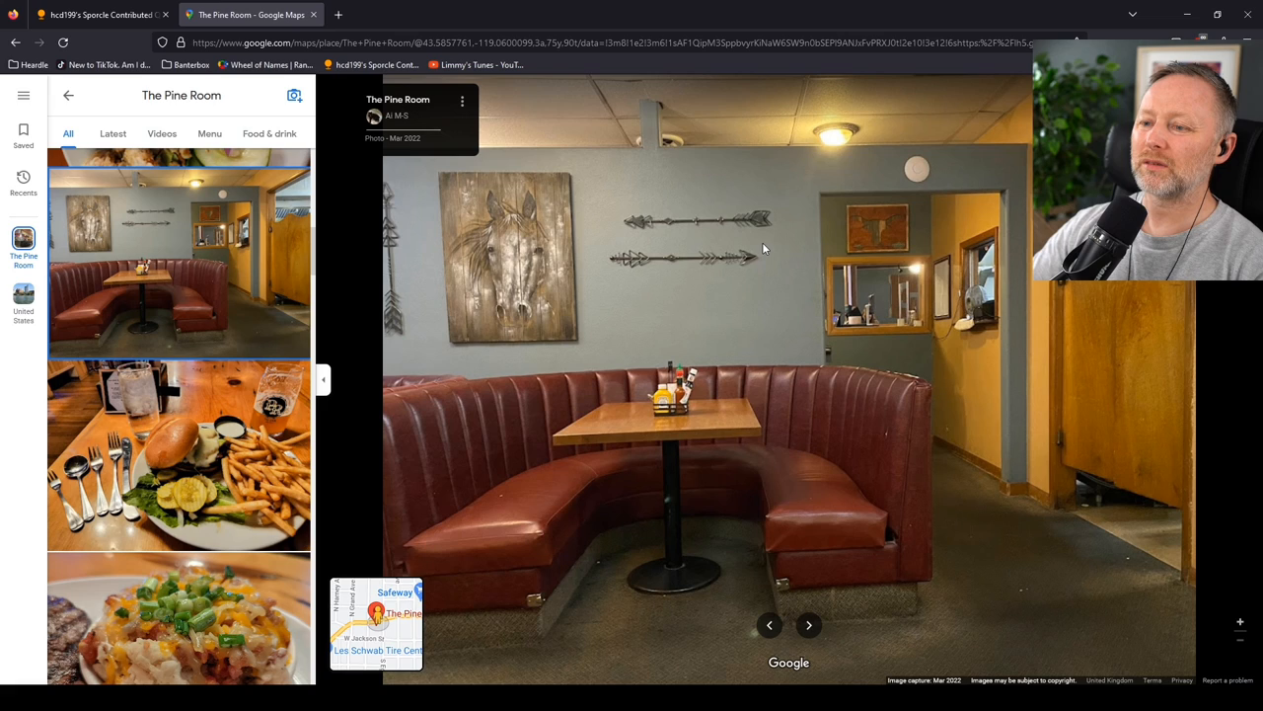
mouse_move(734, 233)
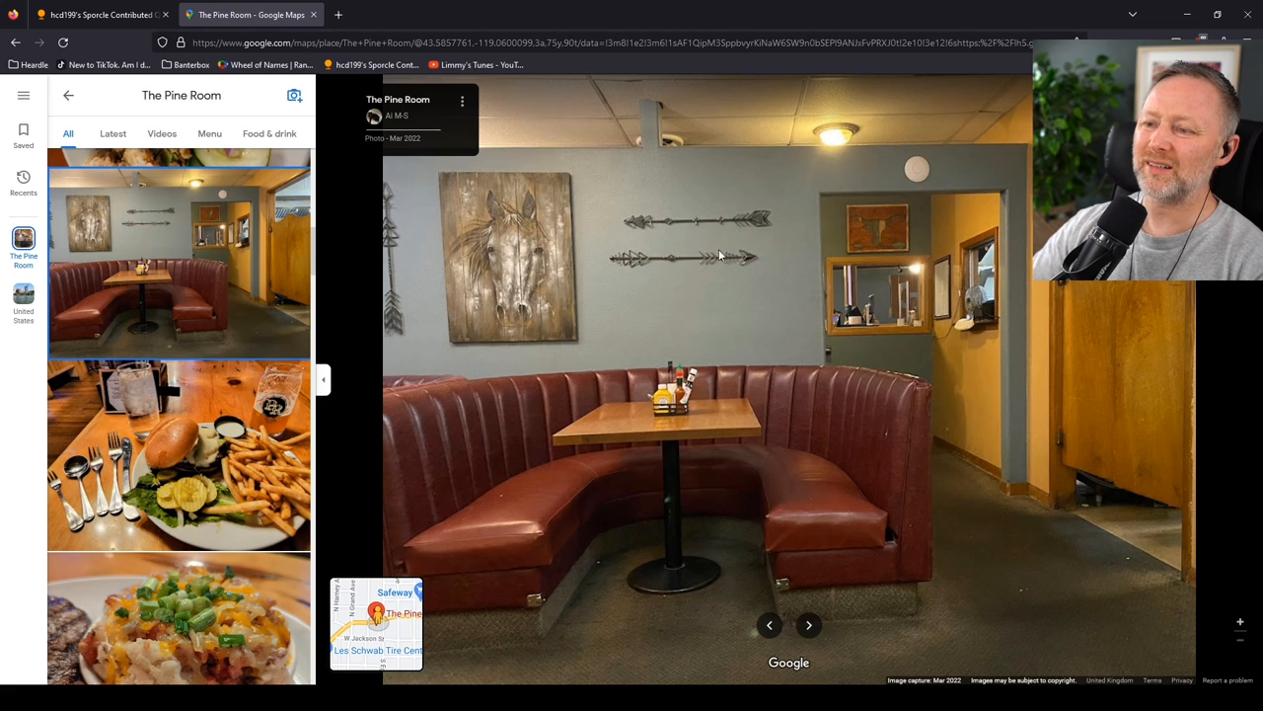
mouse_move(699, 277)
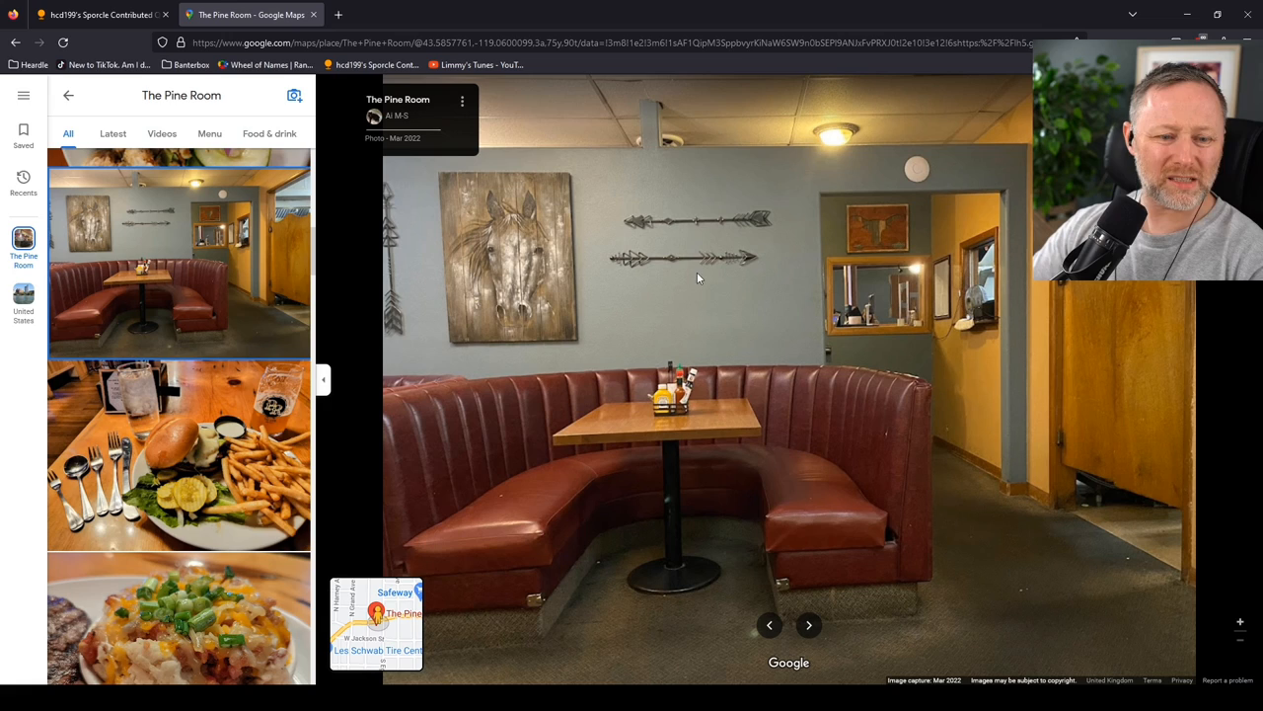
mouse_move(580, 185)
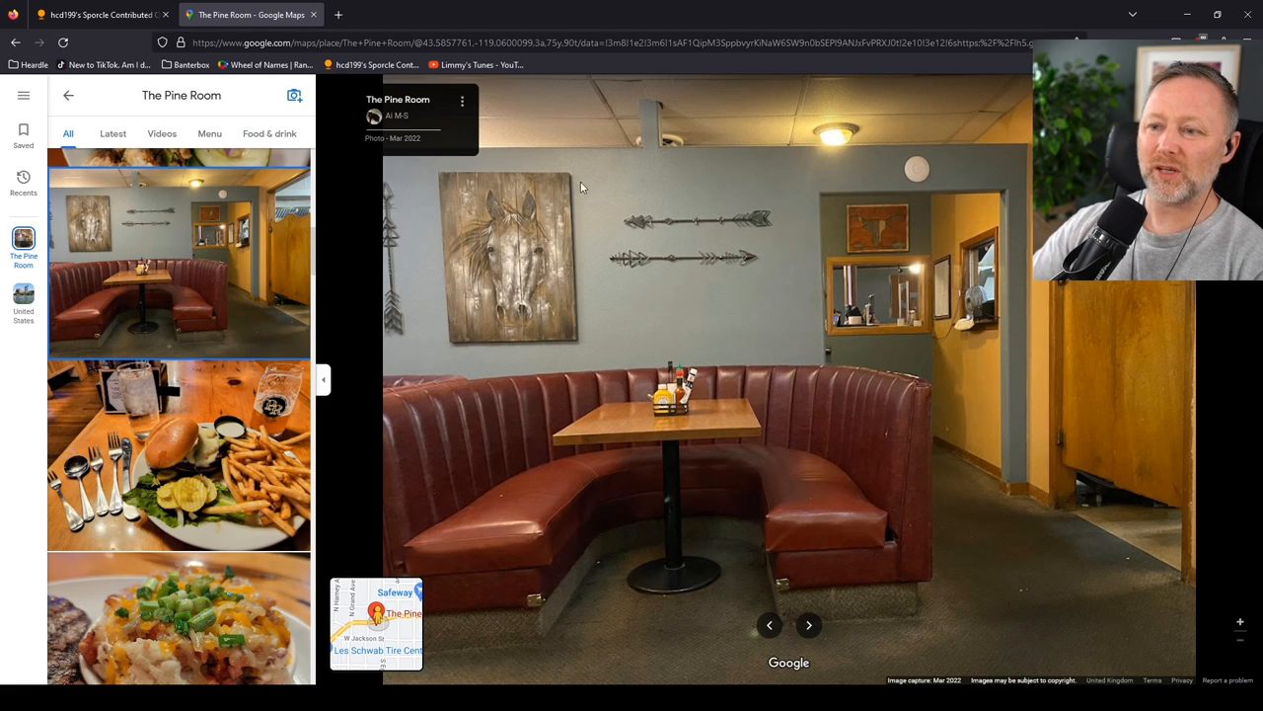
mouse_move(582, 356)
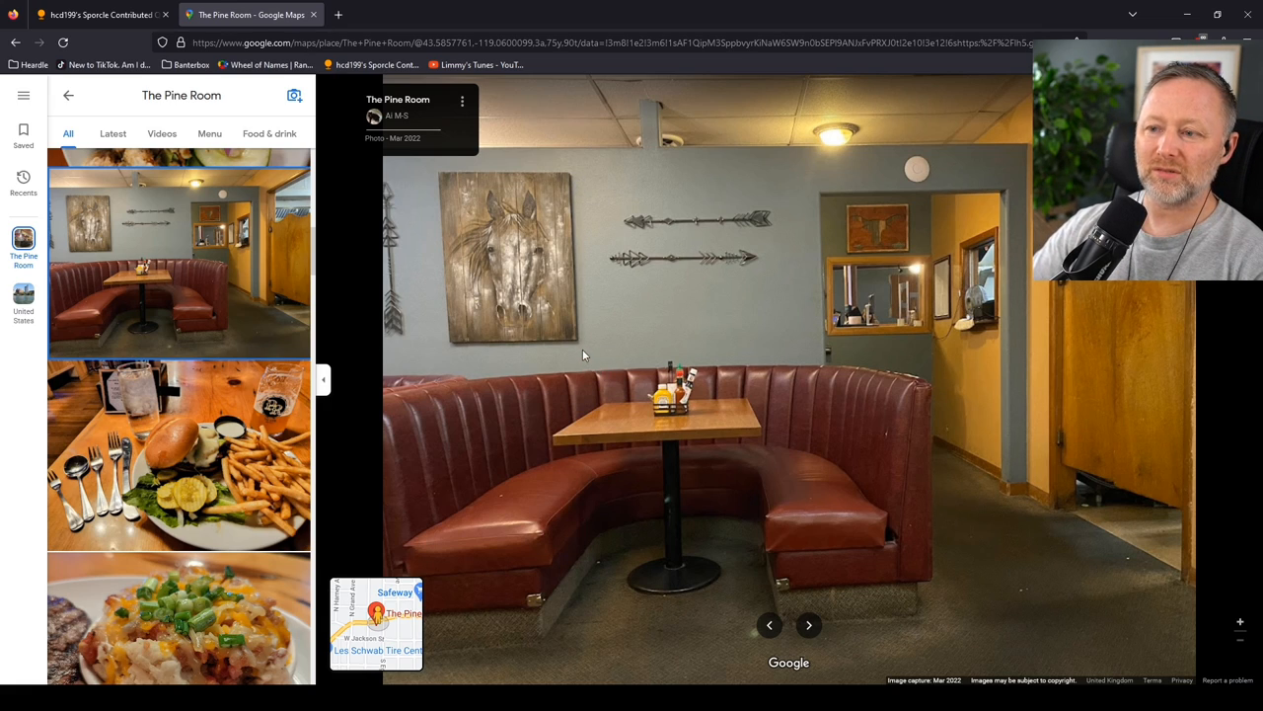
mouse_move(590, 266)
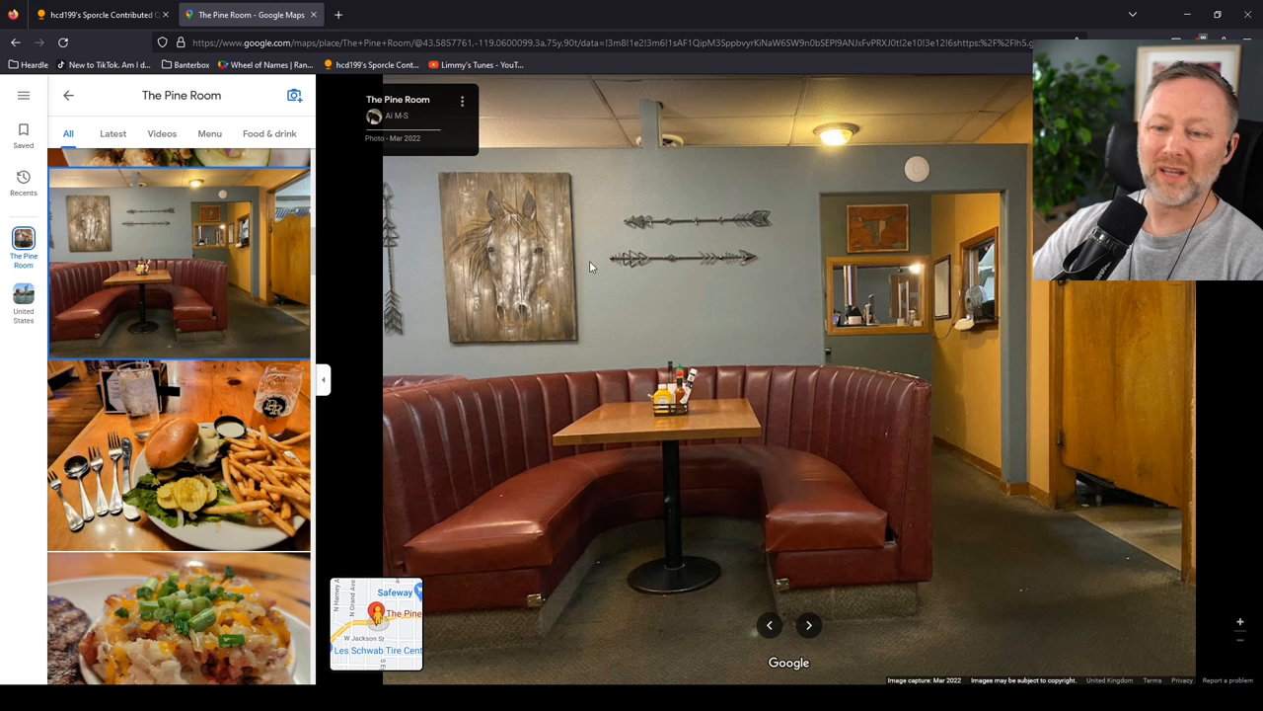
mouse_move(660, 272)
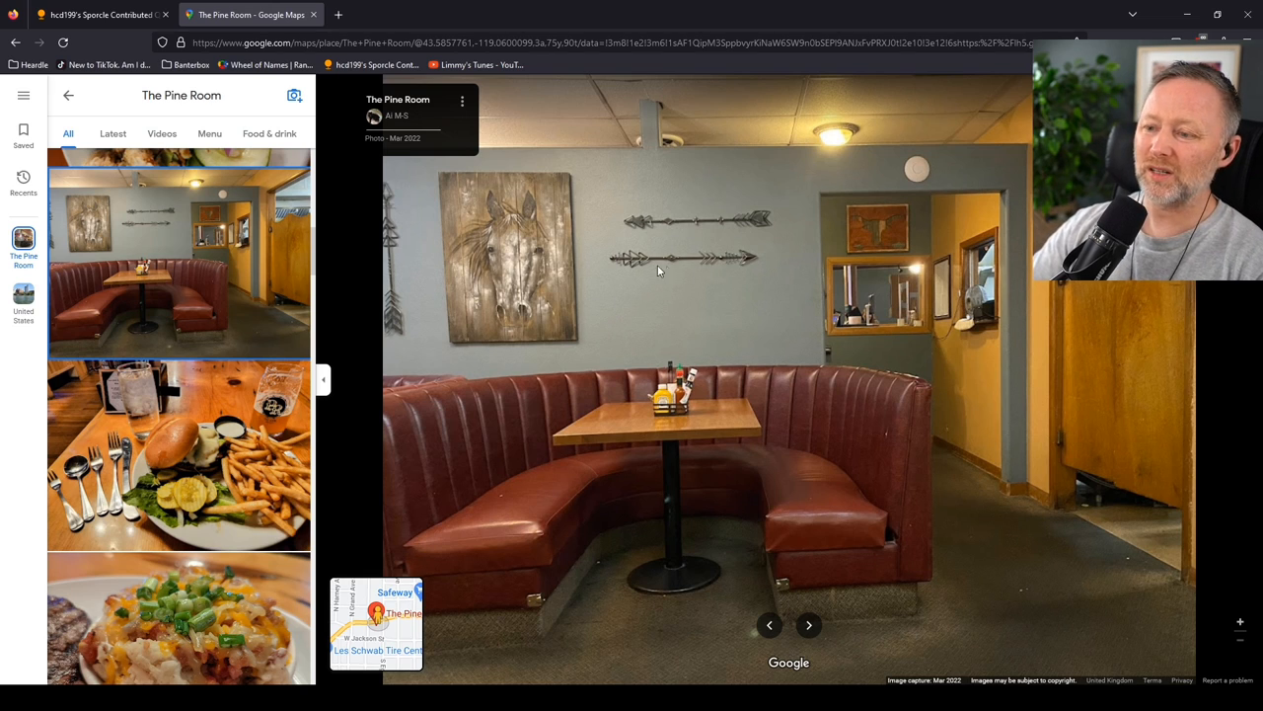
mouse_move(247, 385)
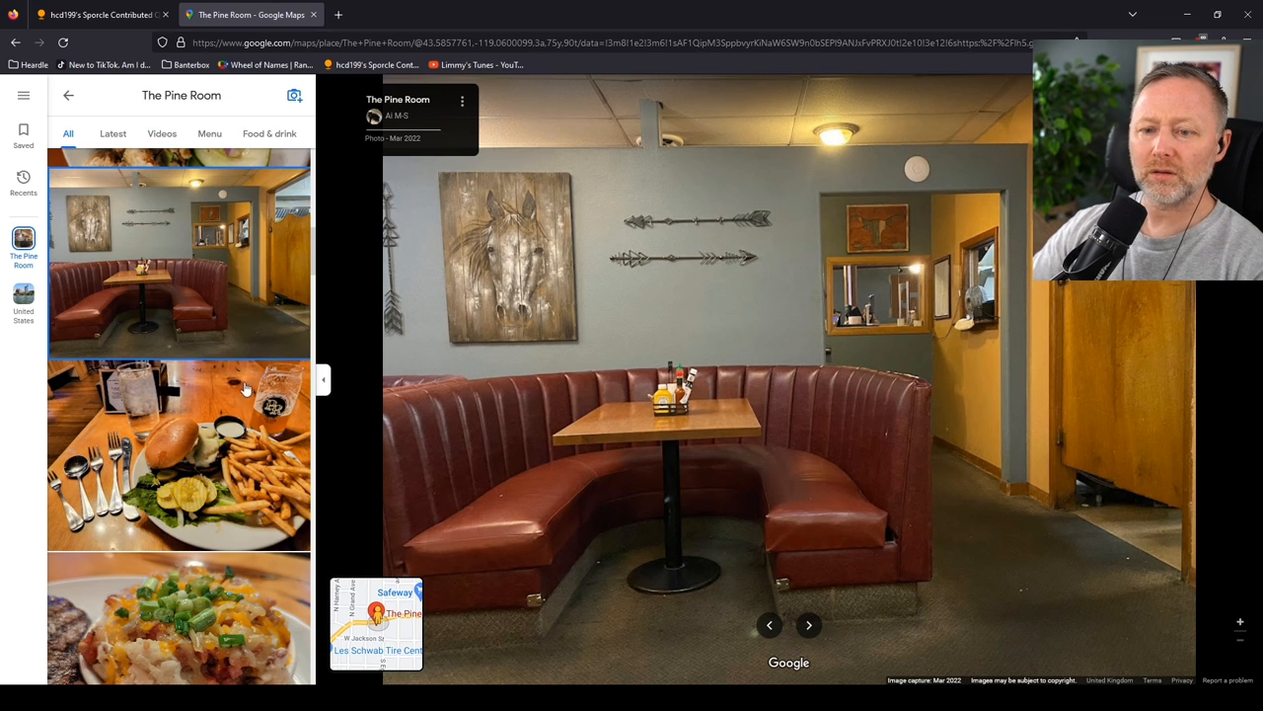
- View the burger and fries, loaded potato, salmon plate and dessert cup photos, ending on the bar shelves
click(809, 624)
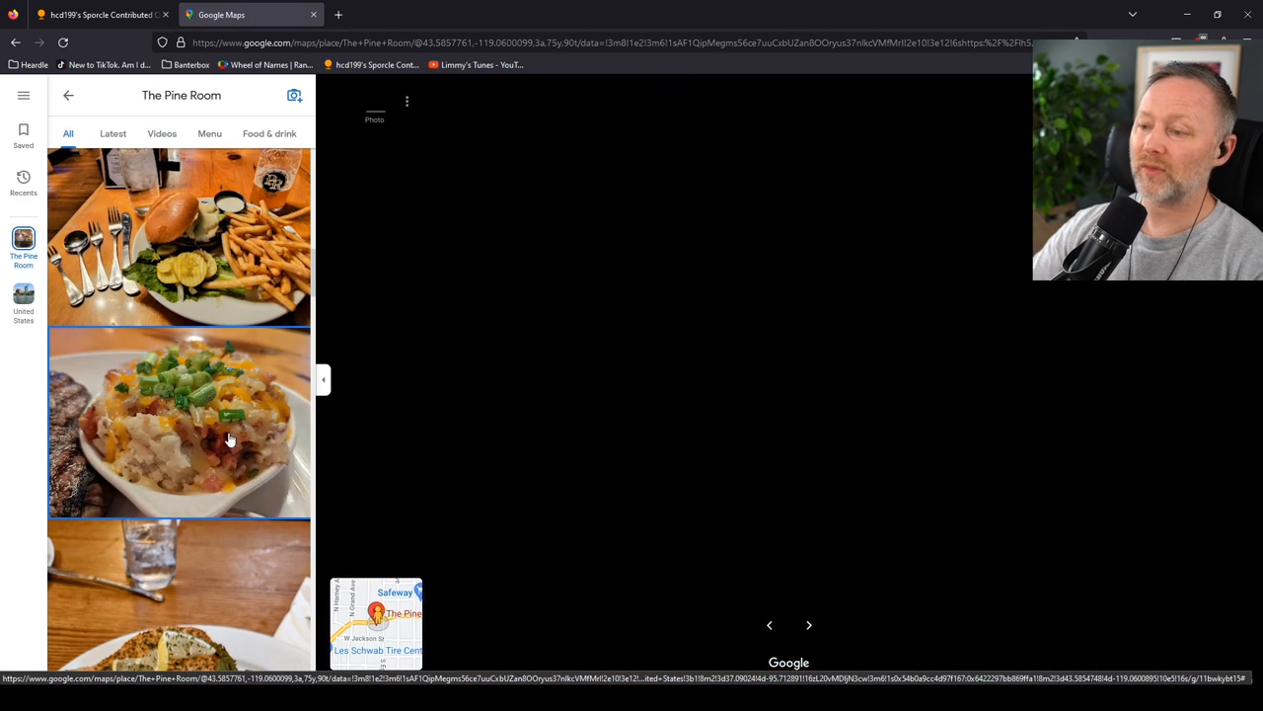
click(177, 422)
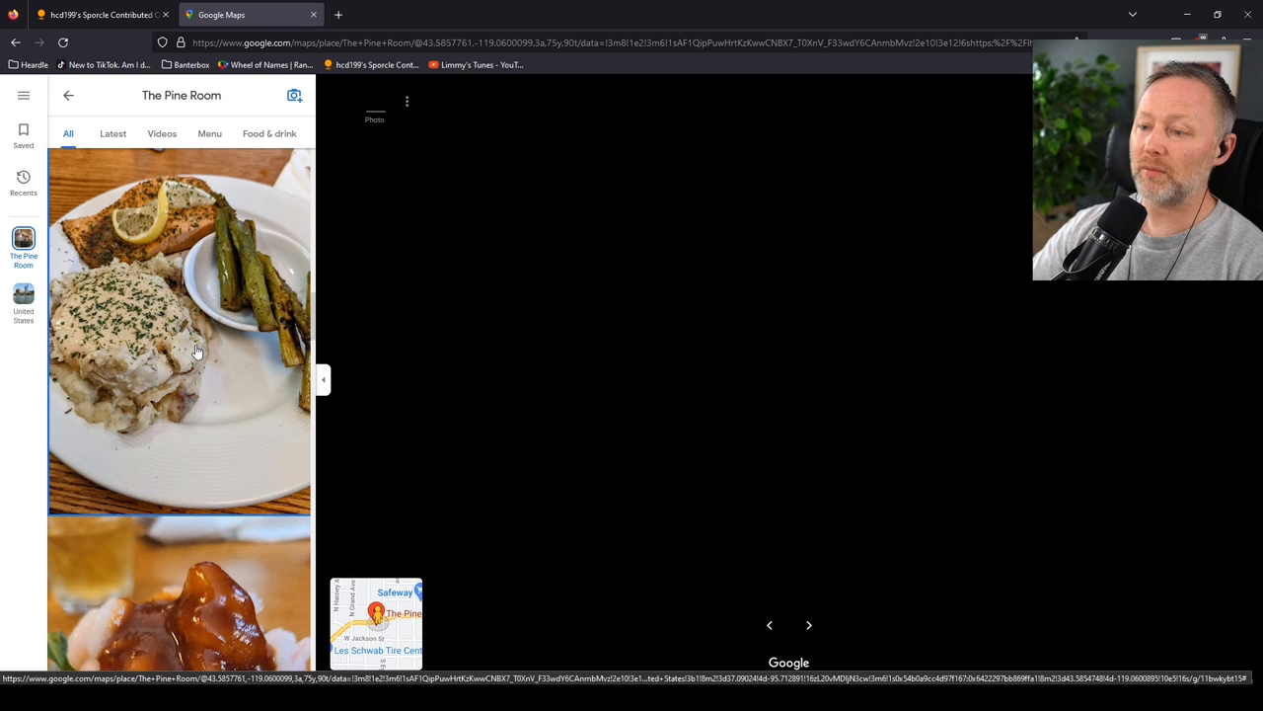
click(177, 331)
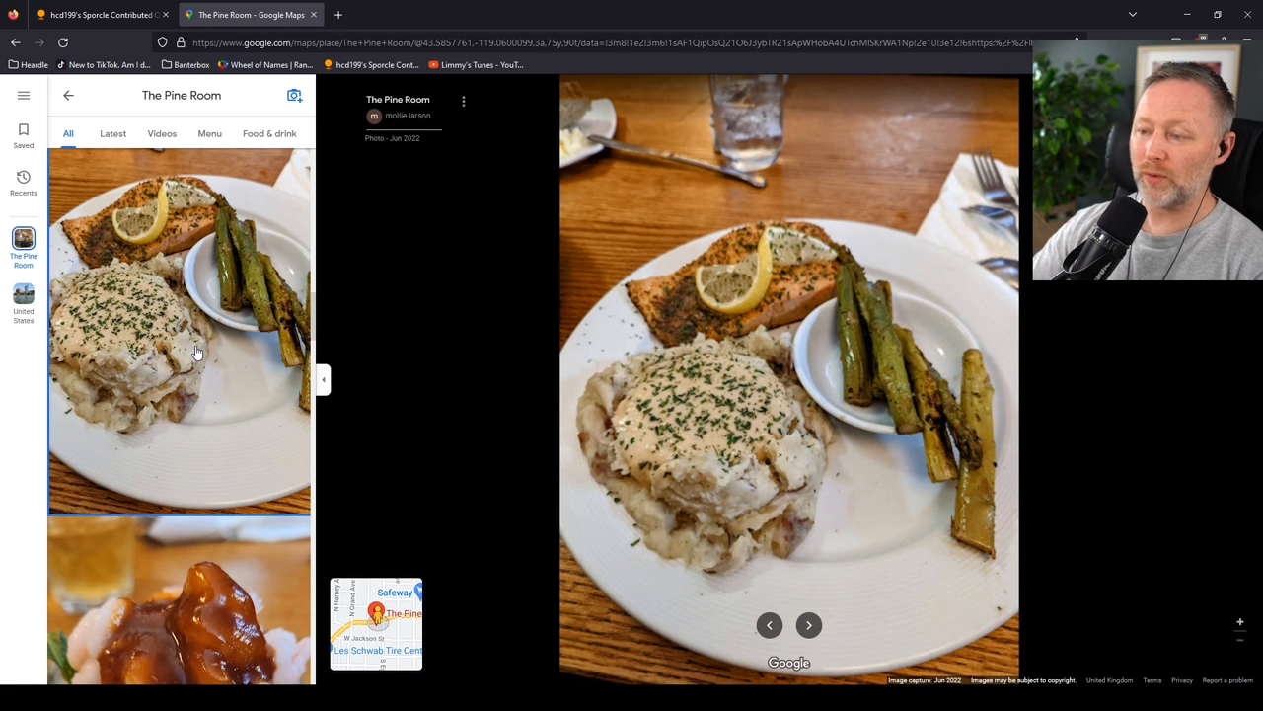
click(809, 624)
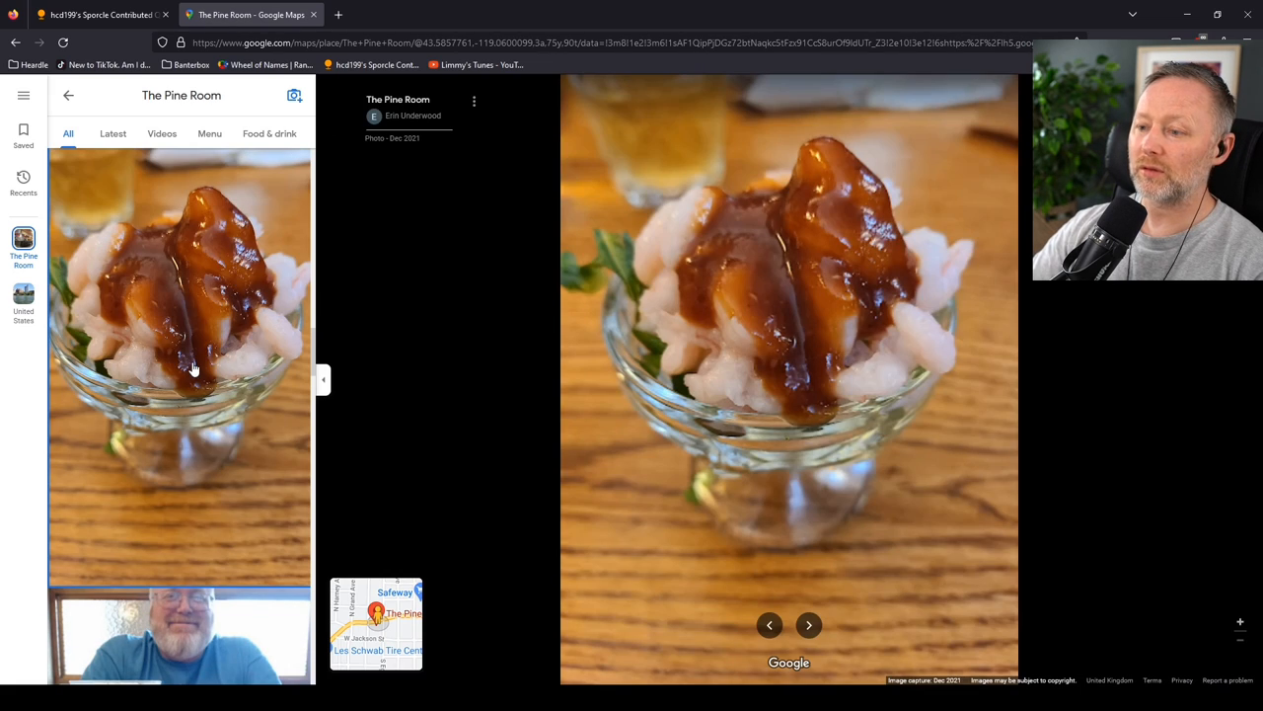
scroll(down, 3)
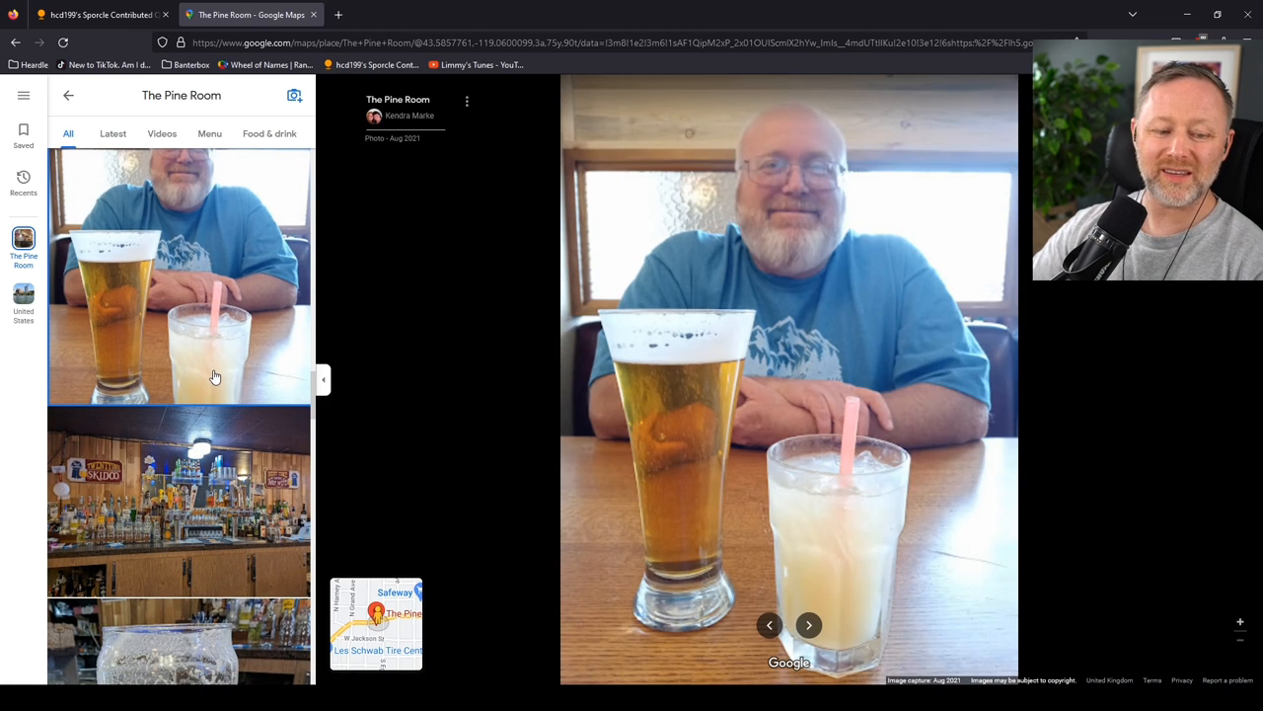
scroll(down, 3)
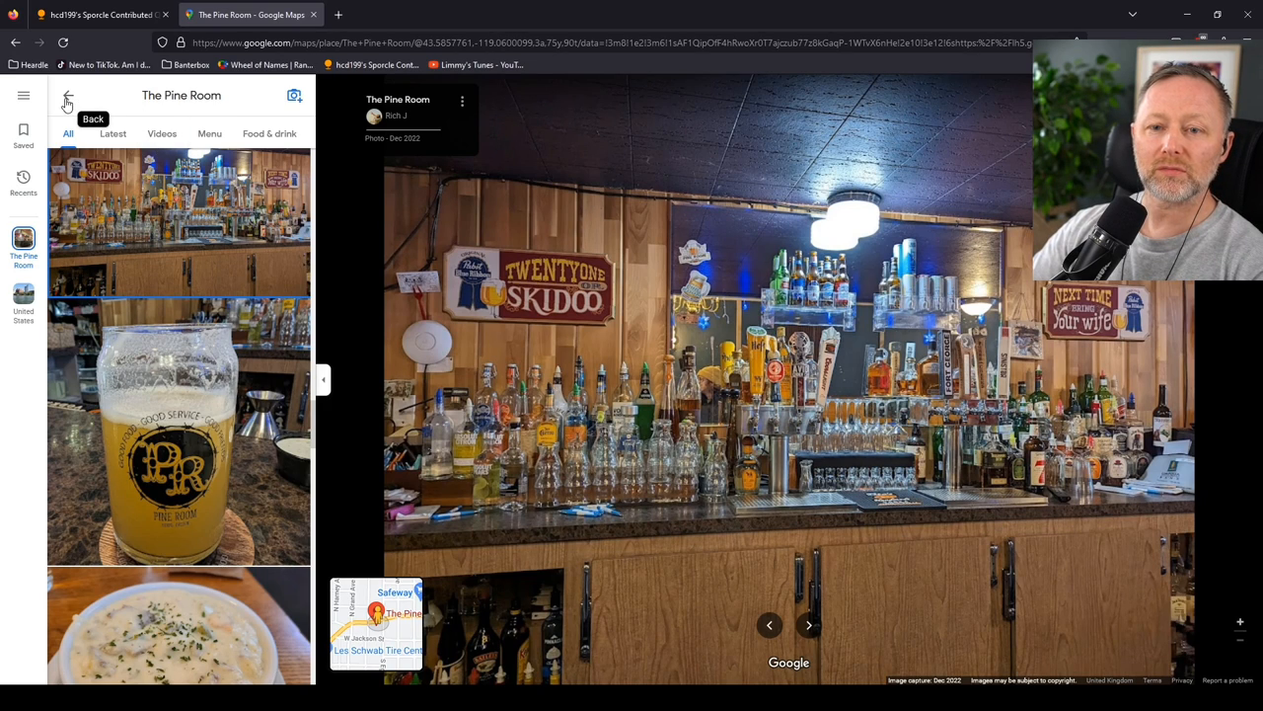
- Return to The Pine Room's overview and show its Reviews tab with the sort options
click(67, 103)
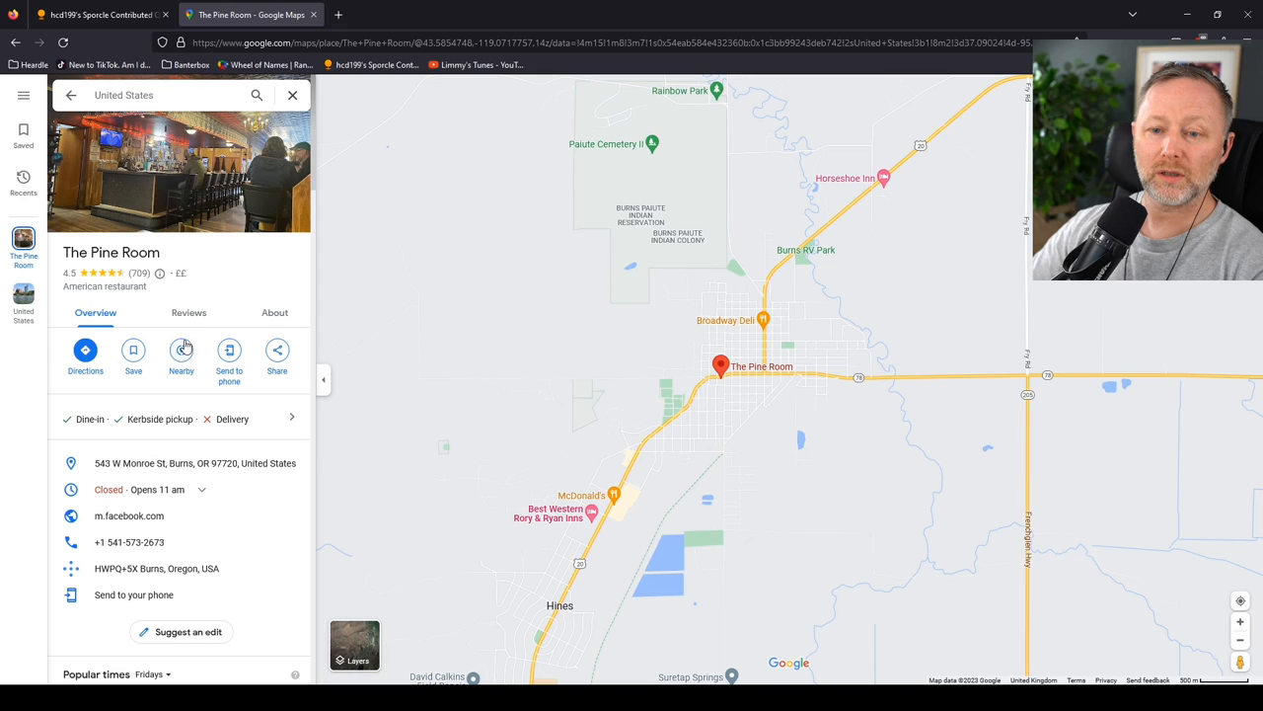
click(190, 312)
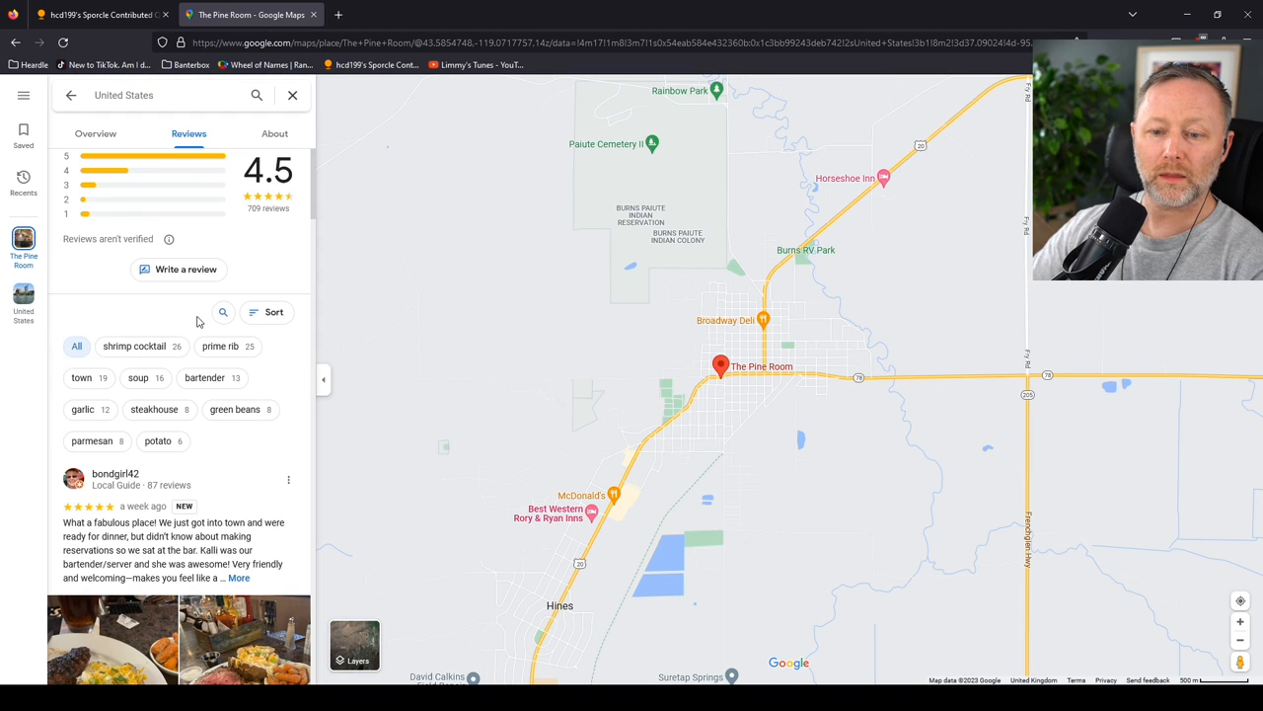
scroll(down, 3)
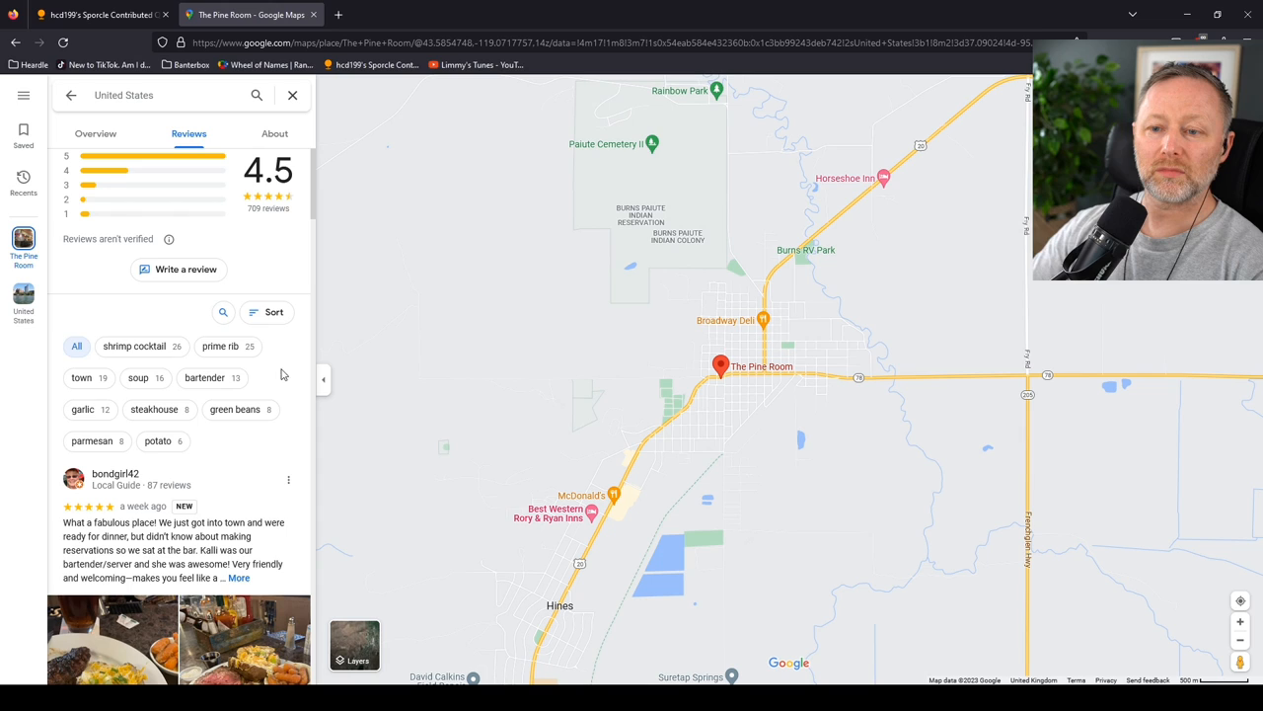
click(268, 312)
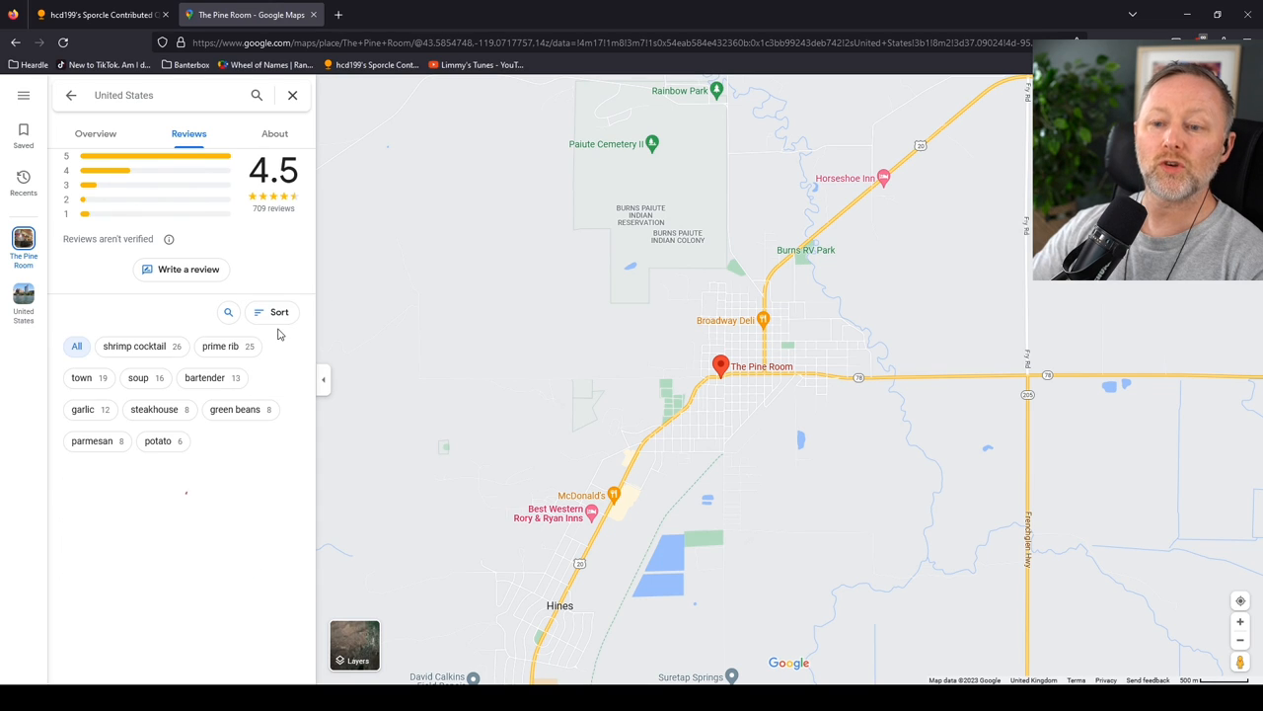
- Scroll the newest reviews to reveal their full food, service and atmosphere ratings
scroll(down, 3)
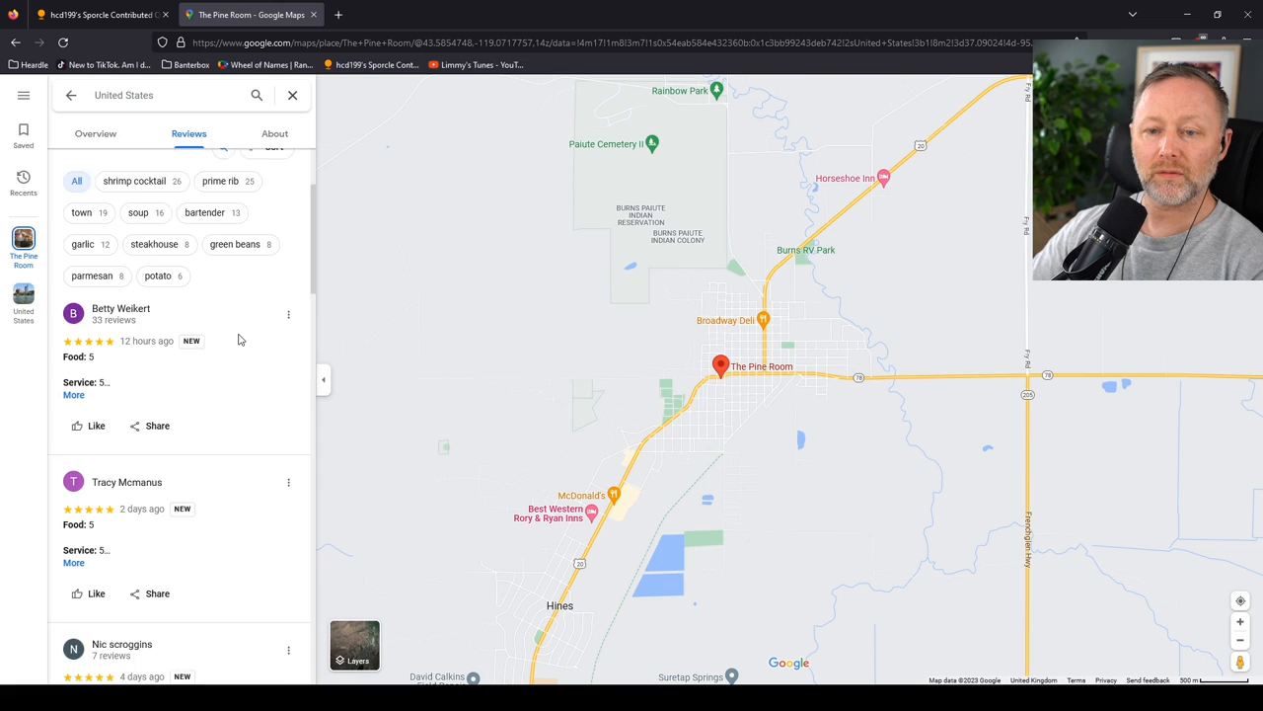
scroll(down, 3)
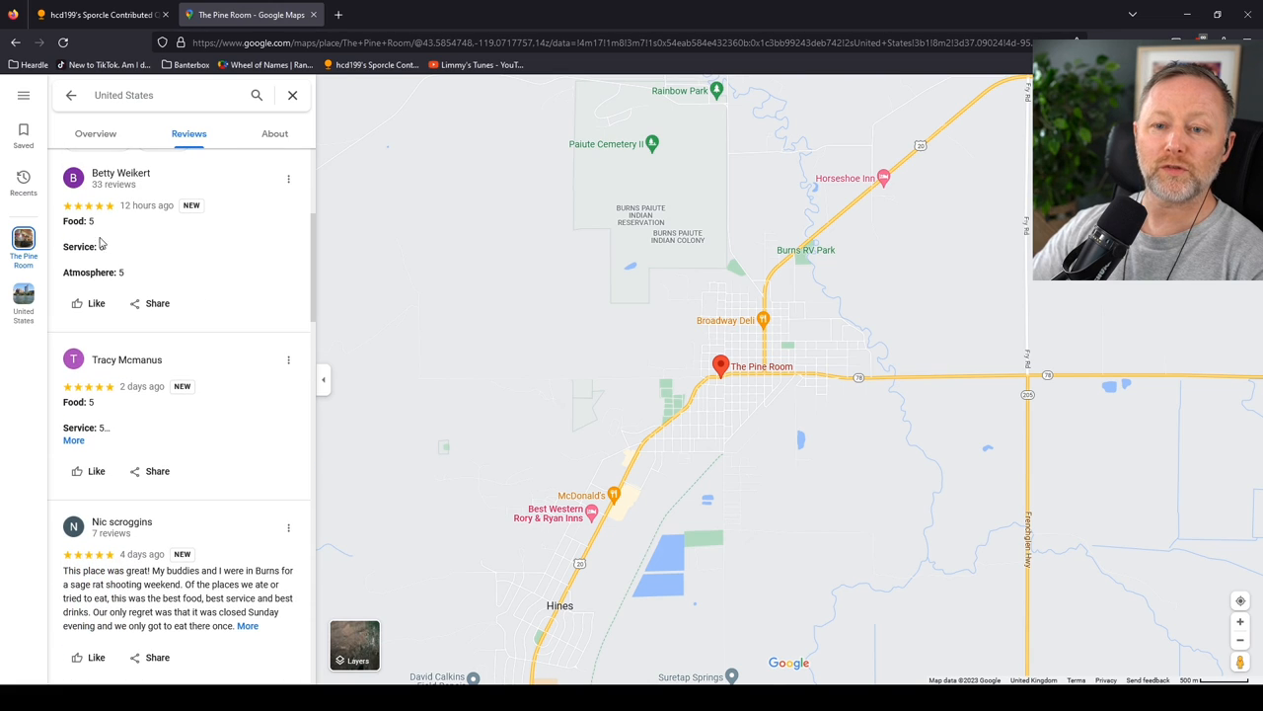
mouse_move(115, 286)
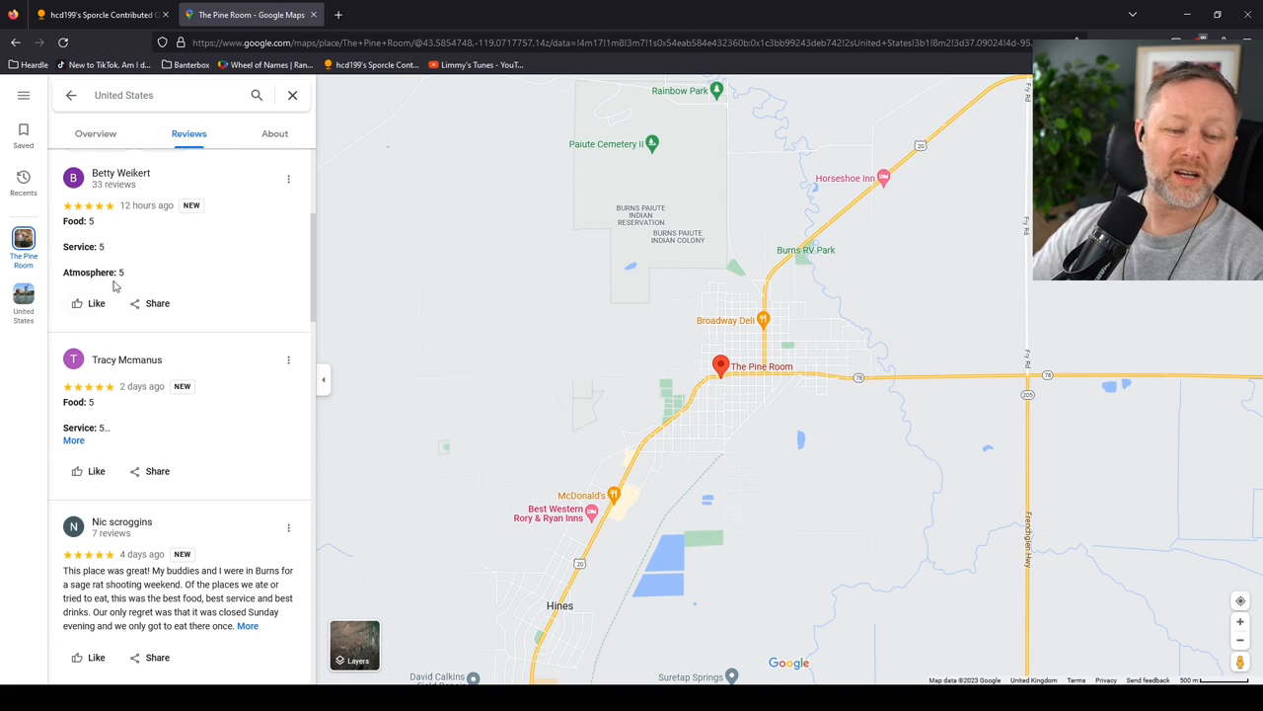
mouse_move(127, 237)
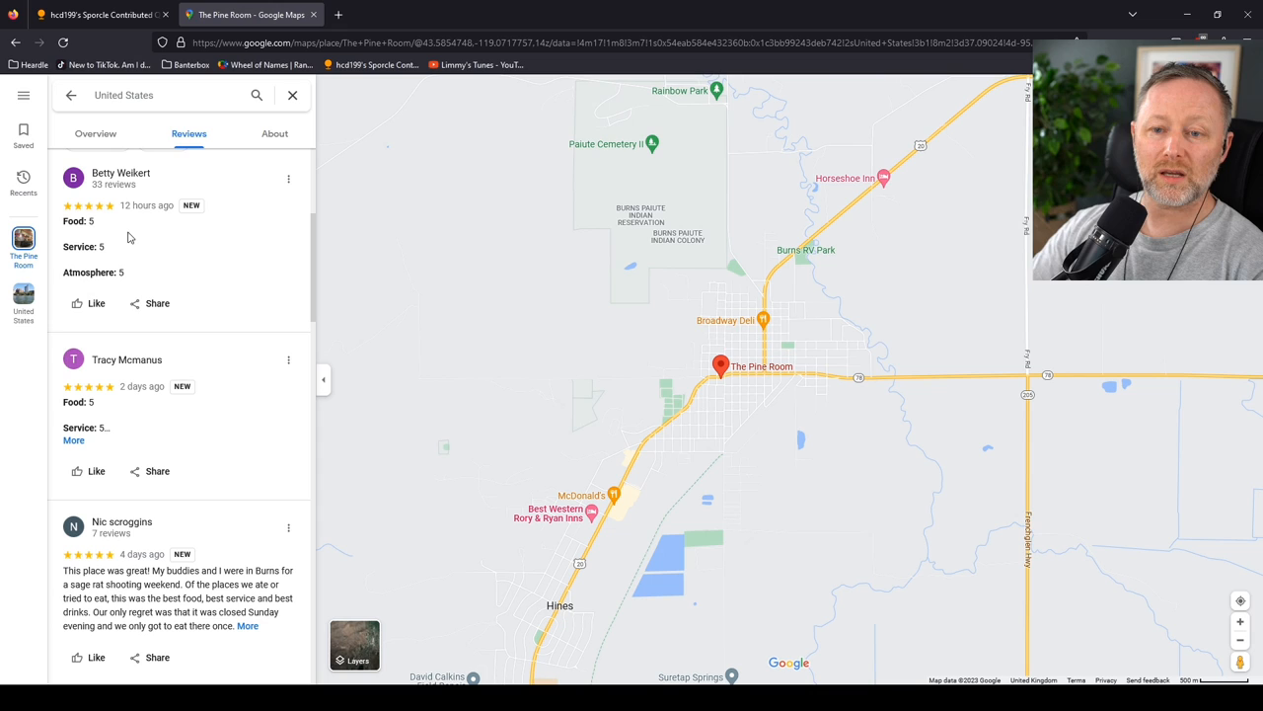
mouse_move(150, 261)
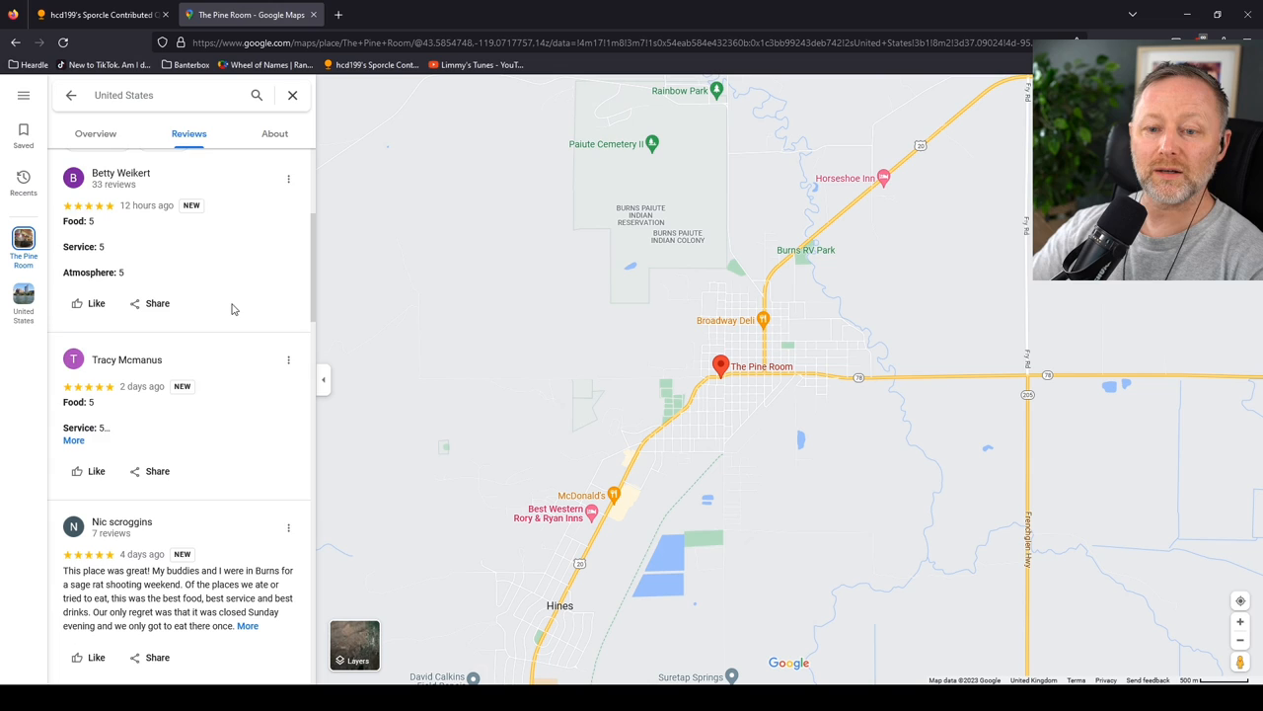
scroll(down, 3)
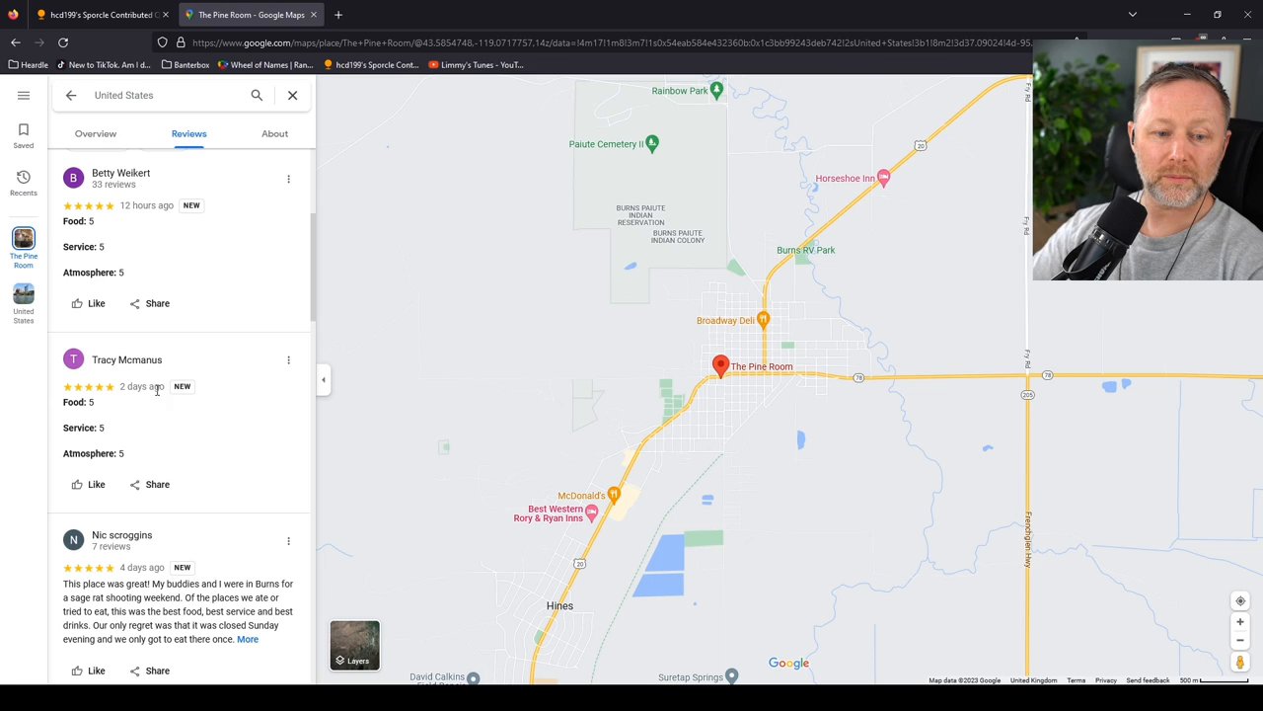
scroll(down, 3)
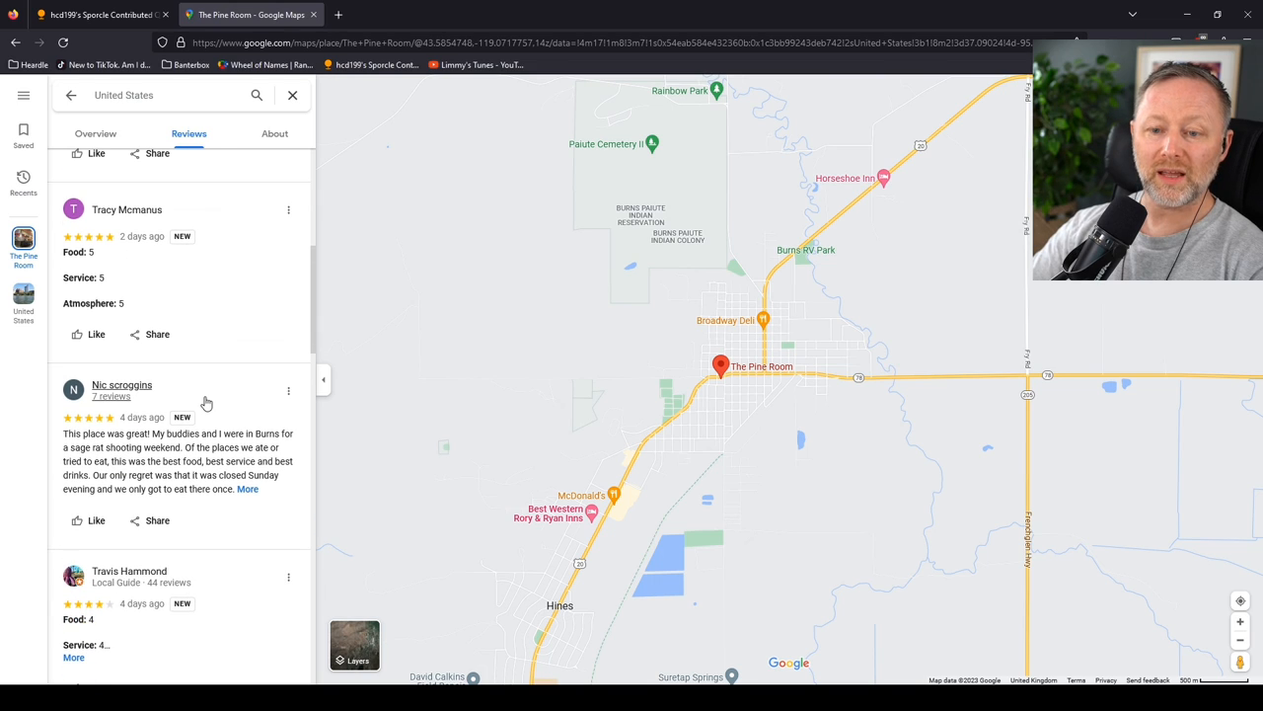
mouse_move(233, 336)
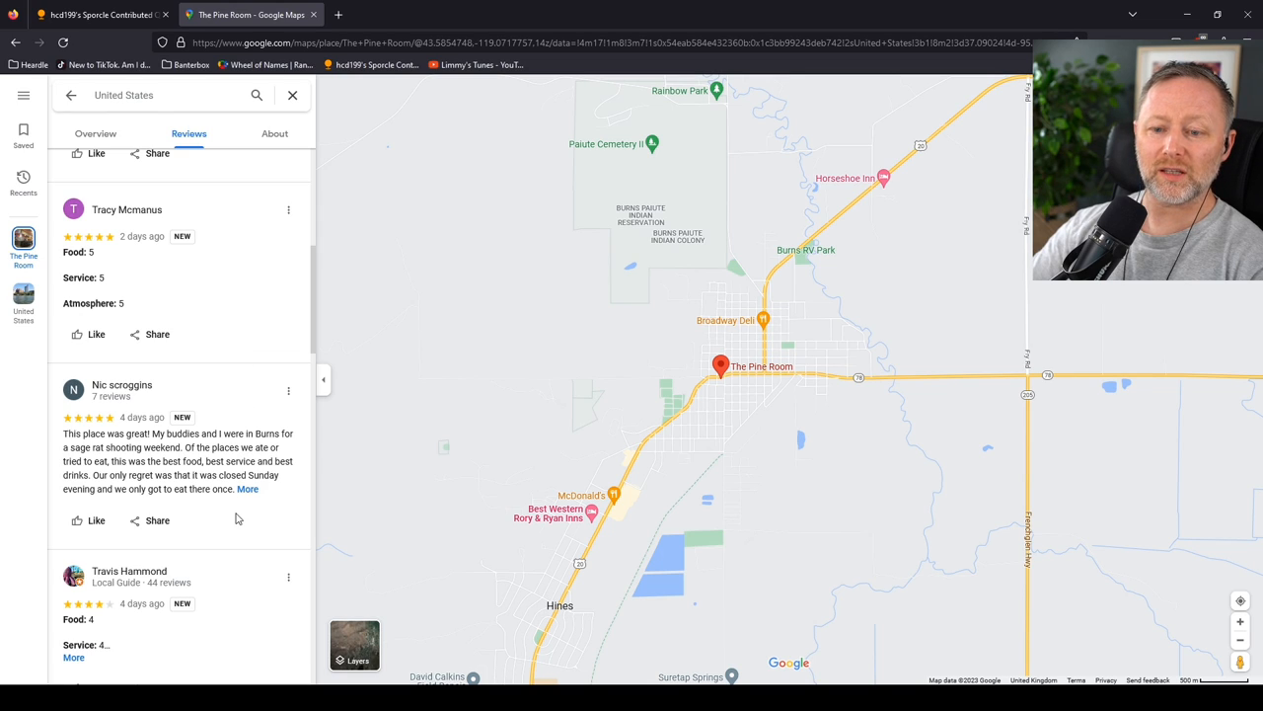
mouse_move(248, 490)
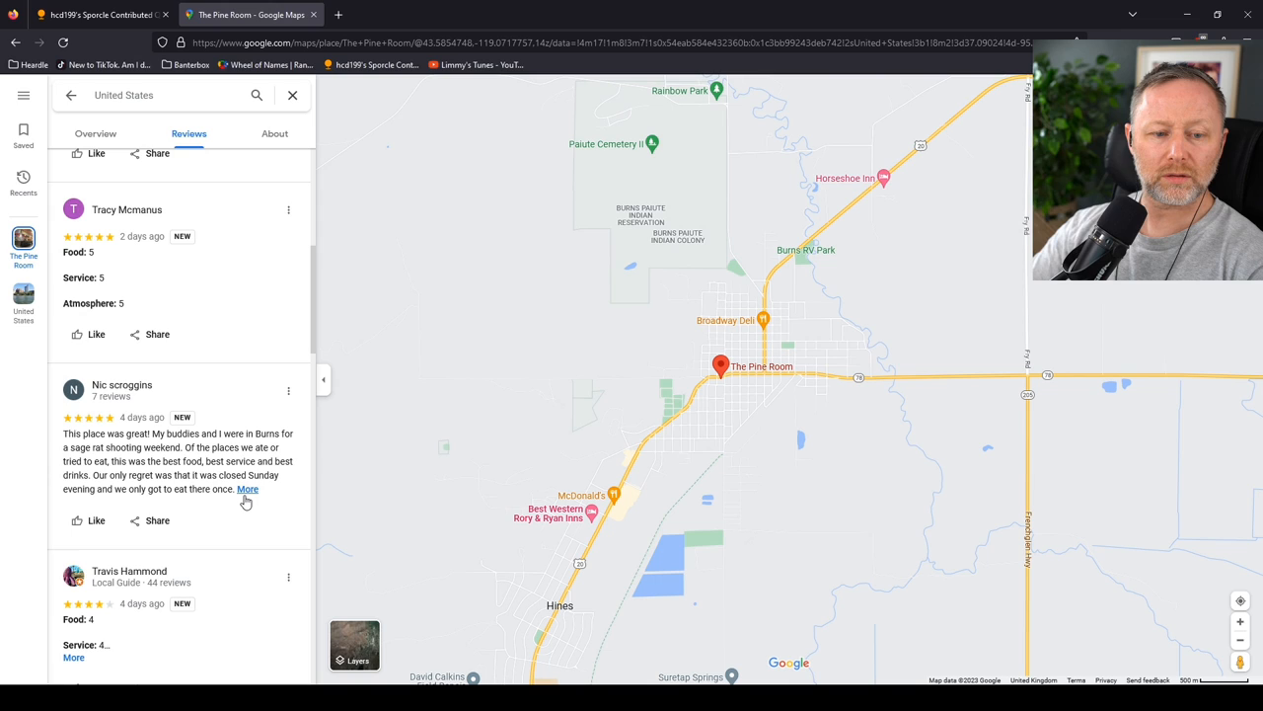
scroll(down, 3)
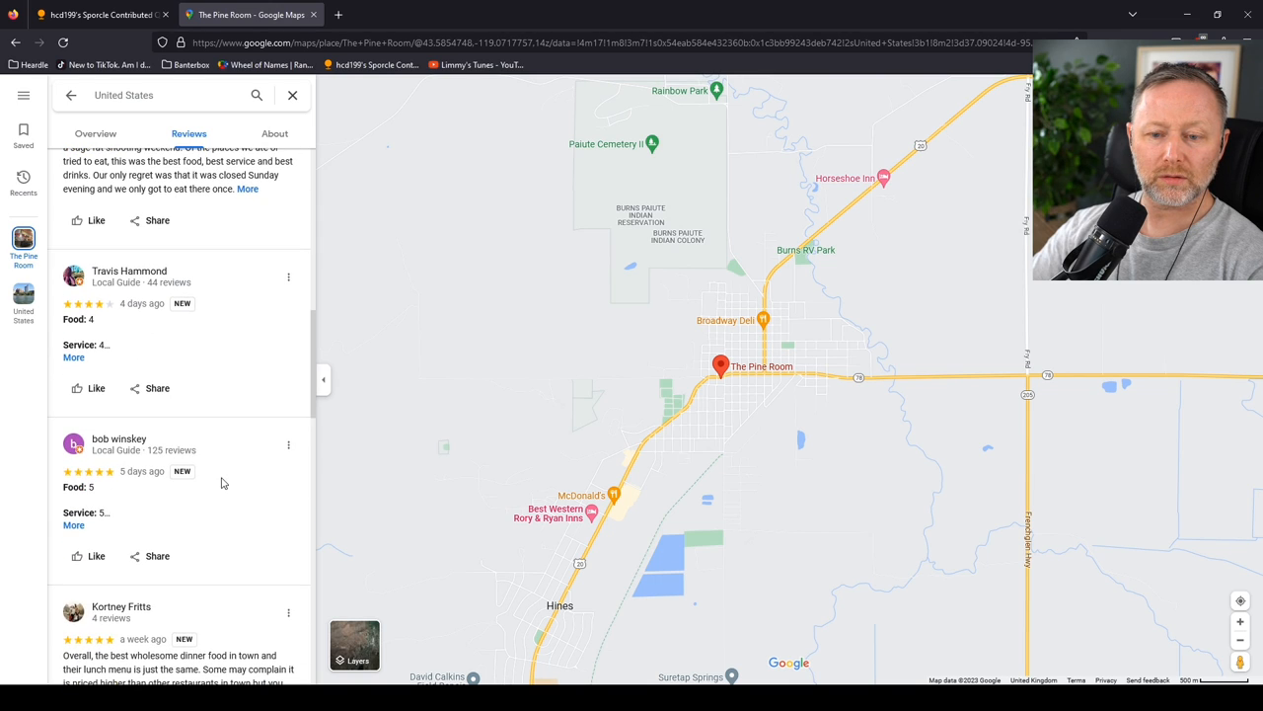
- Scroll down the reviews to the week-old review's photo of three men at the bar
scroll(down, 3)
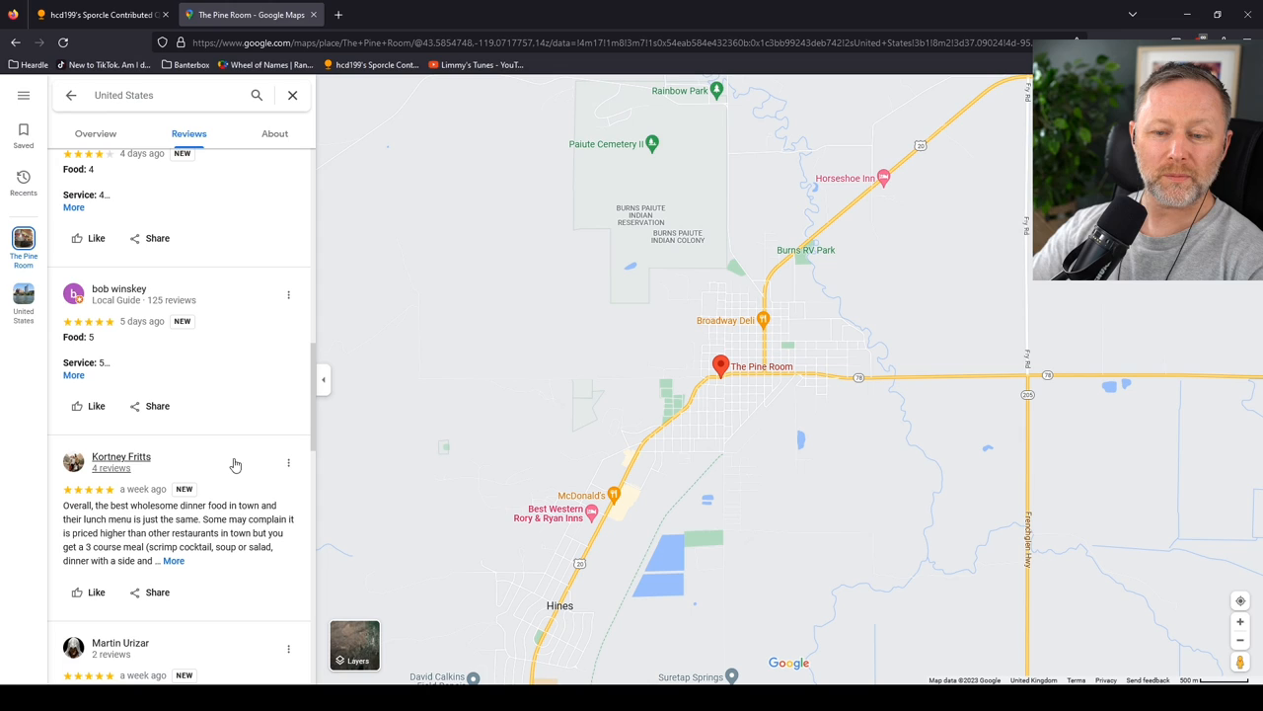
mouse_move(221, 402)
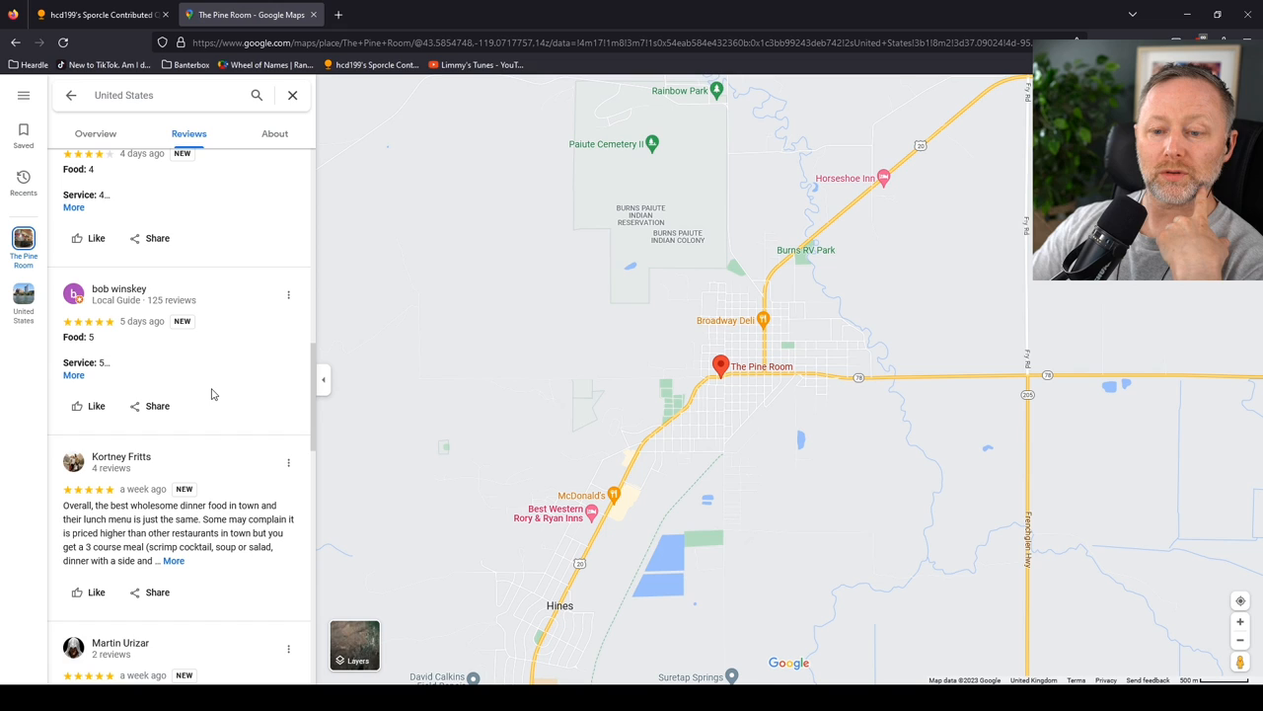
scroll(down, 3)
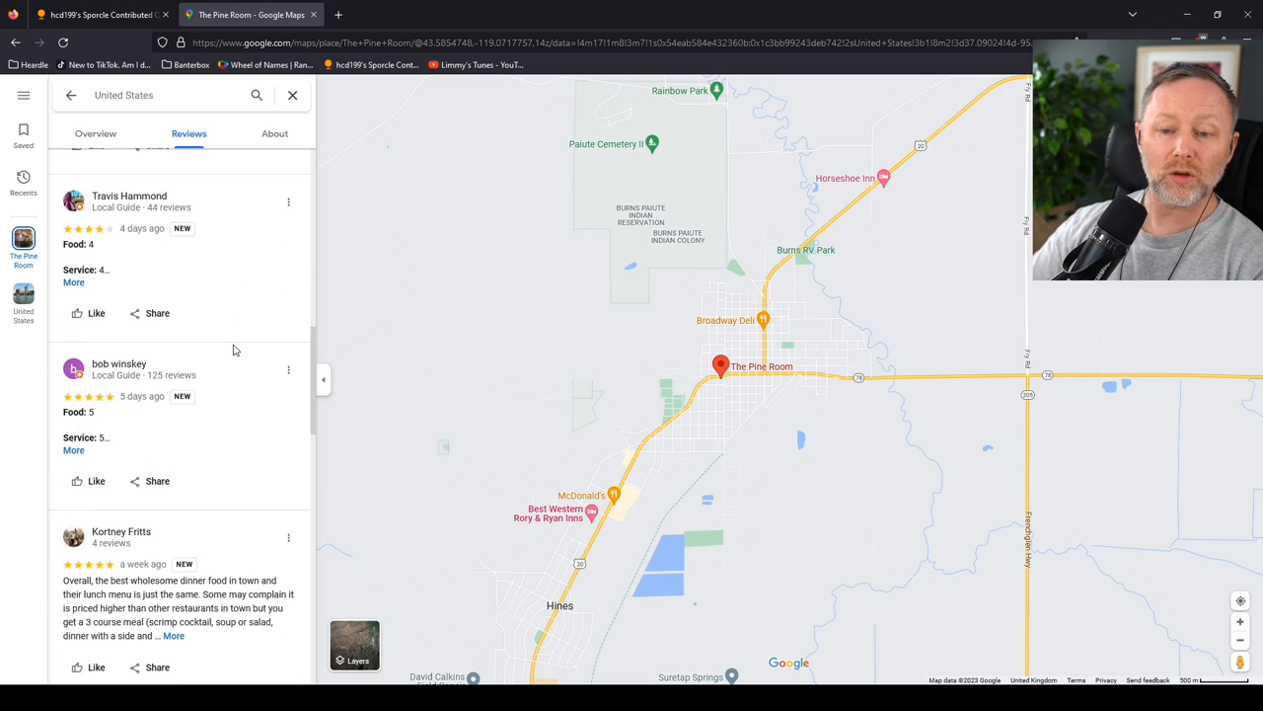
mouse_move(201, 328)
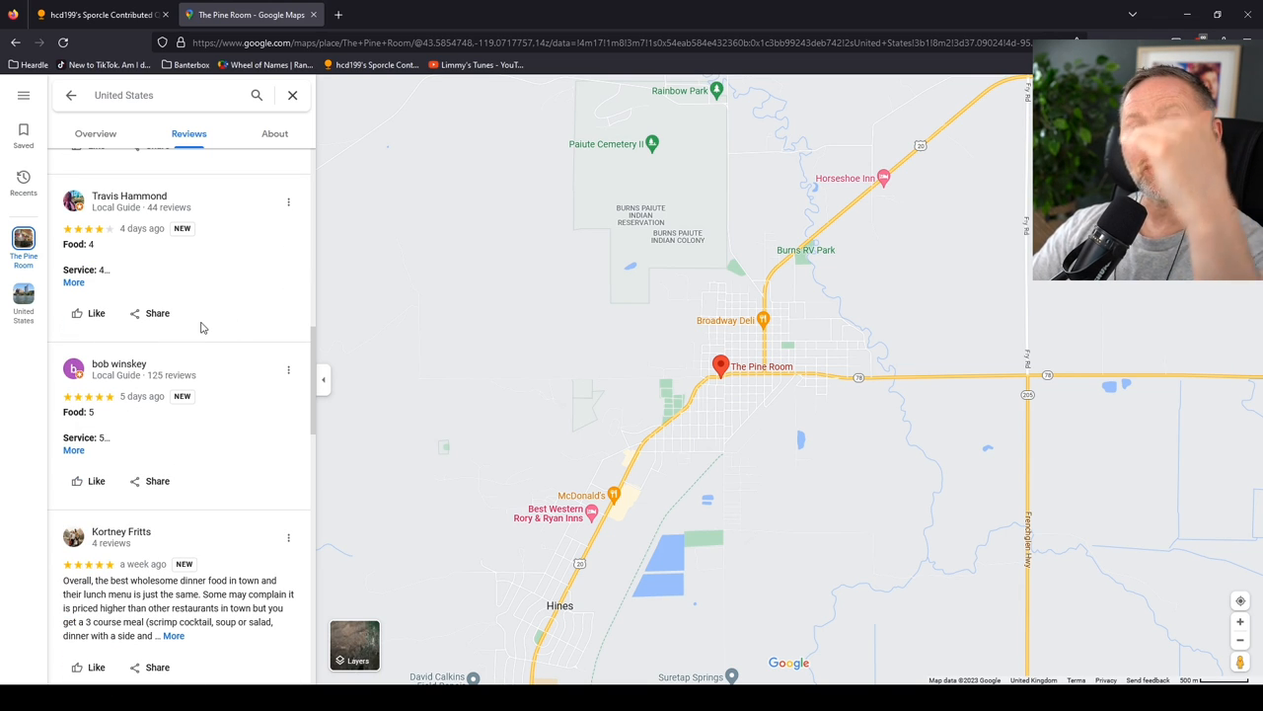
scroll(down, 3)
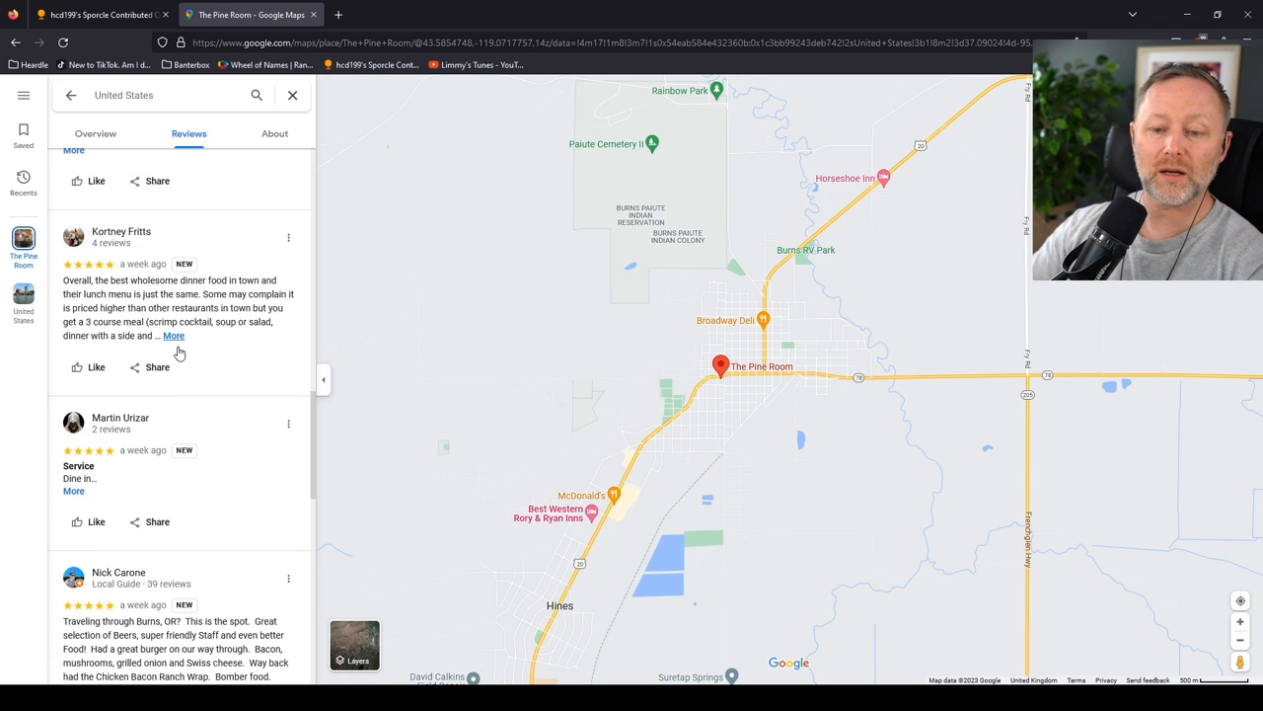
scroll(down, 3)
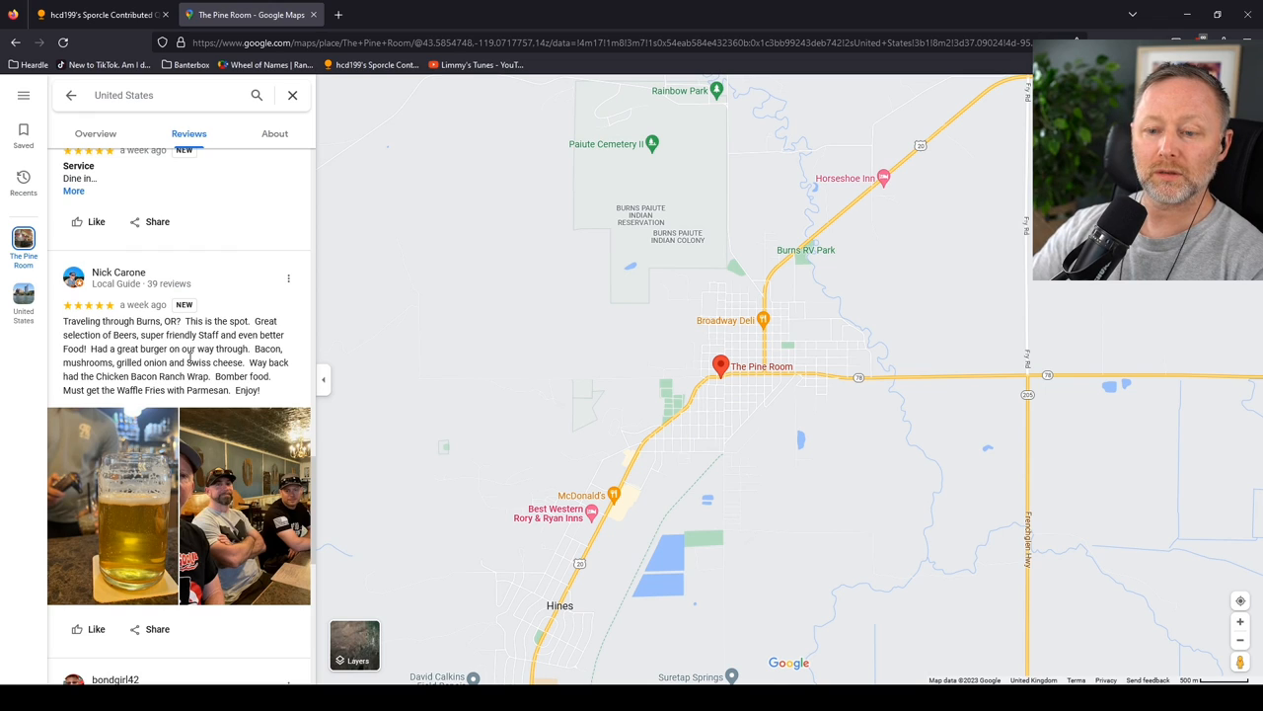
scroll(down, 3)
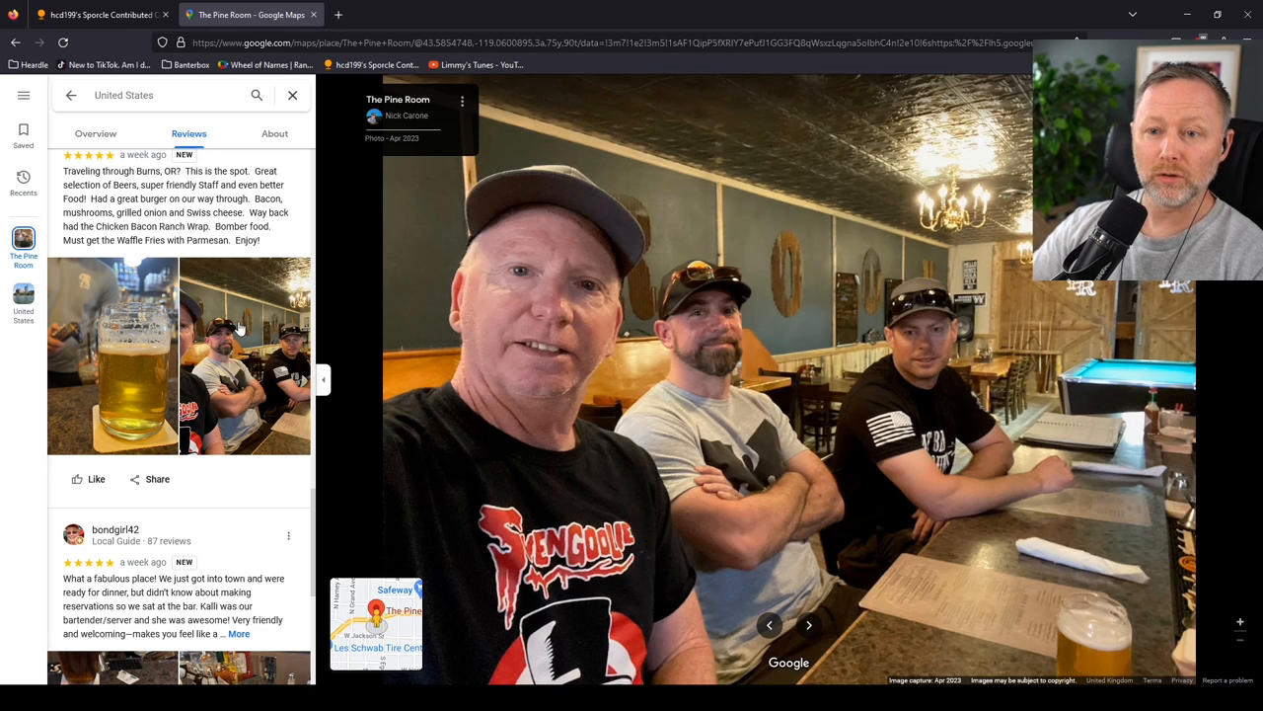
- Scroll further down the reviews to the three-star review's steak dinner photo
scroll(down, 3)
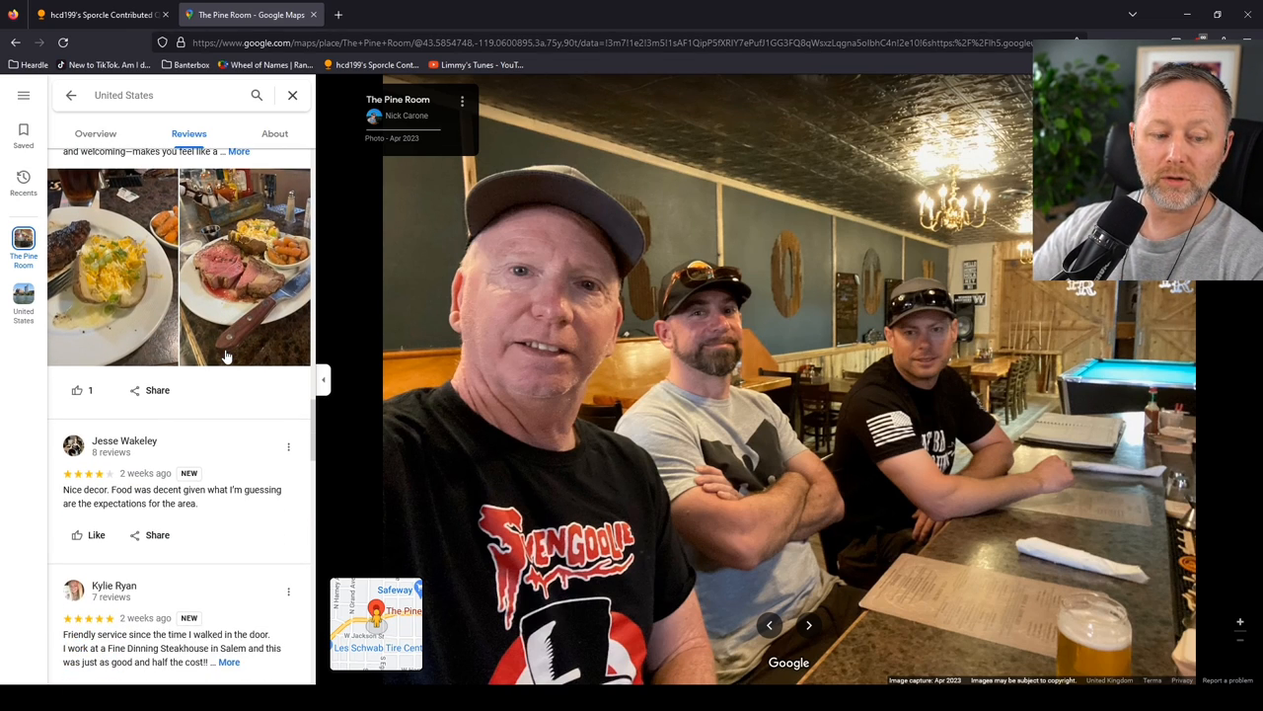
scroll(down, 3)
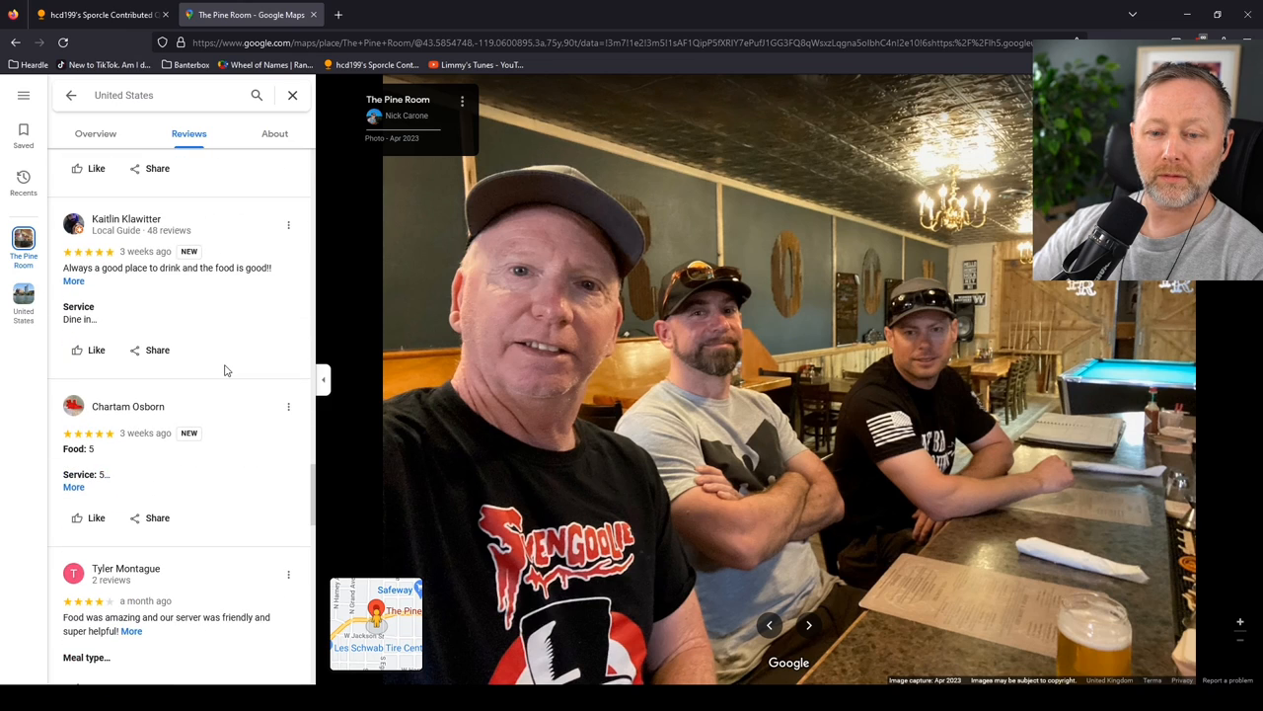
scroll(down, 3)
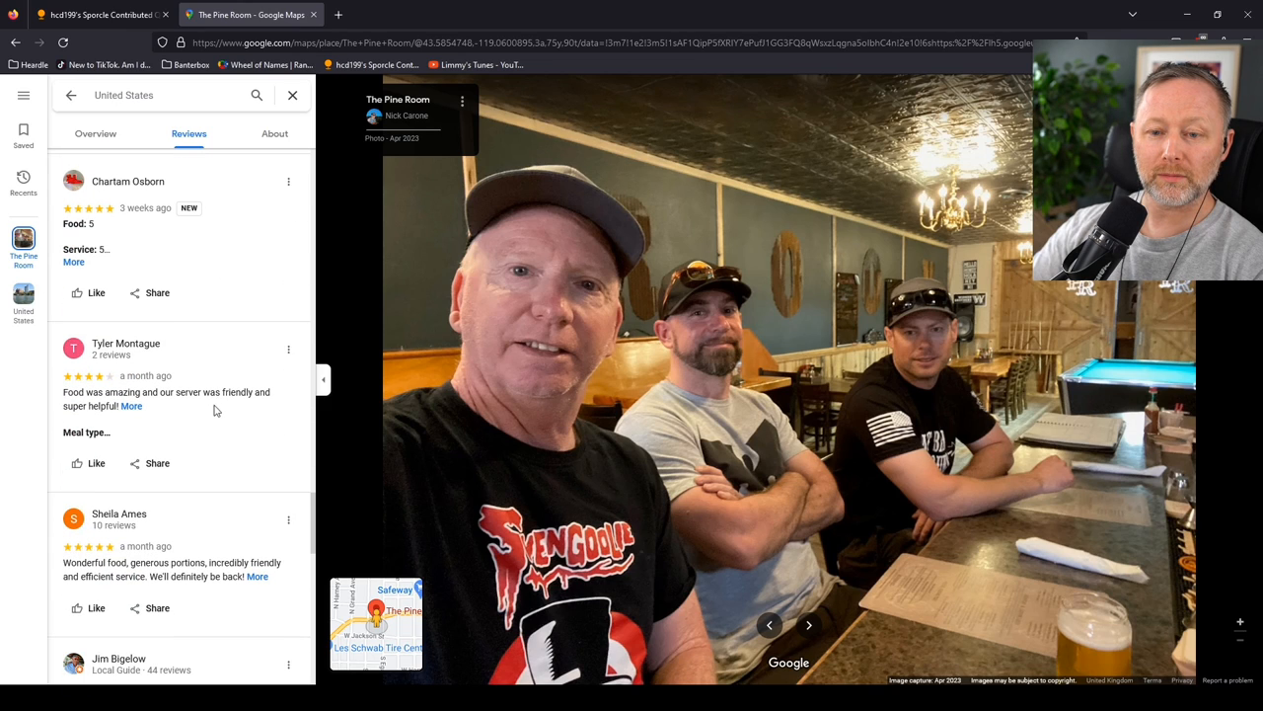
scroll(down, 3)
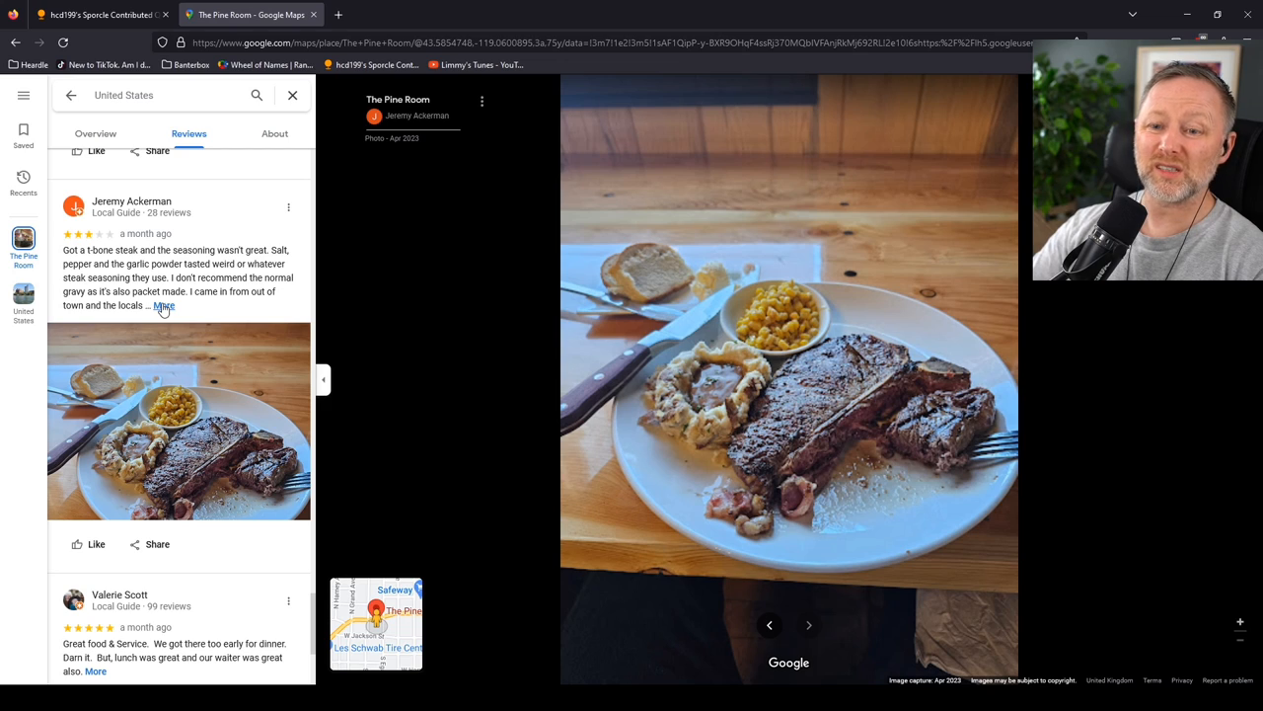
- Expand the full three-star steak review and scroll through its text
click(164, 304)
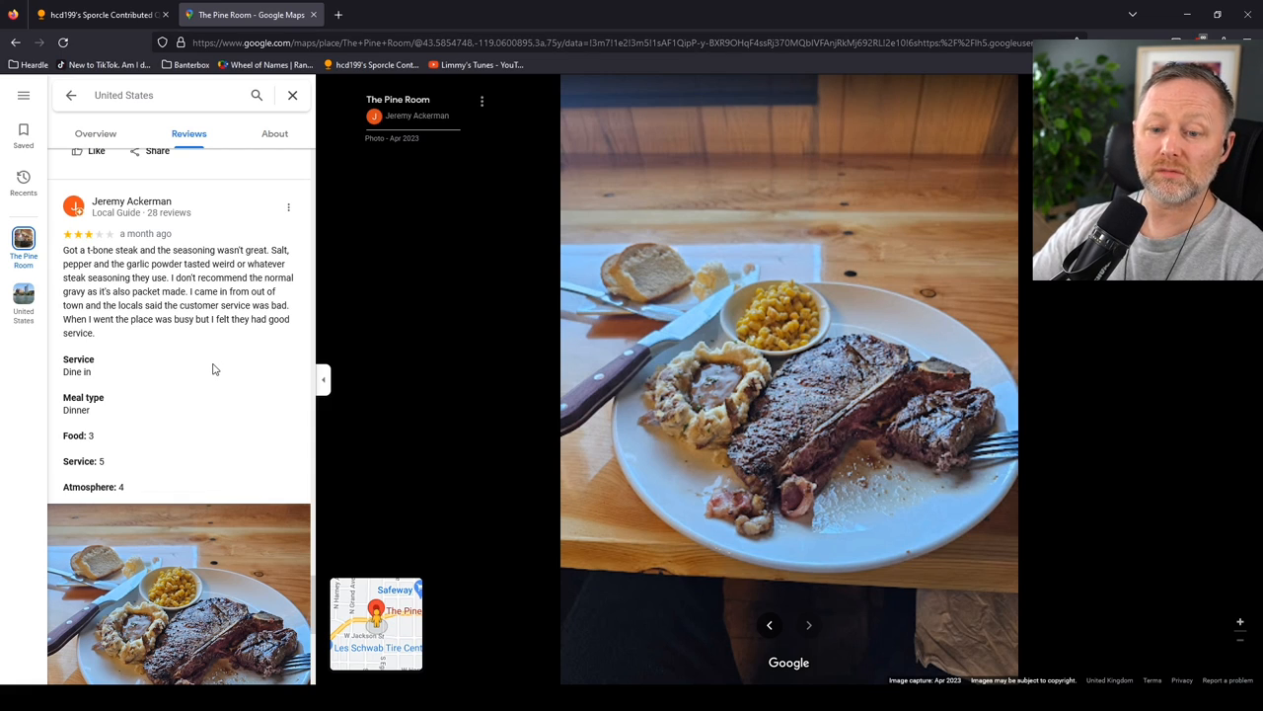
scroll(down, 3)
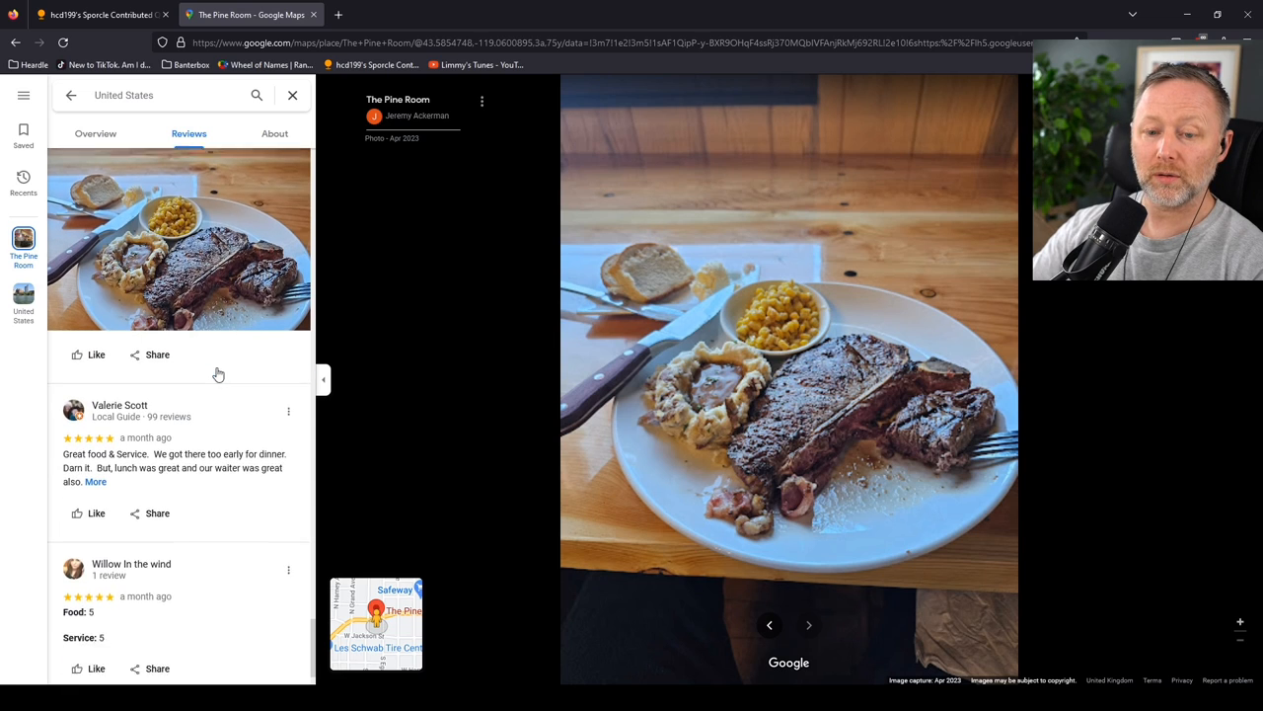
scroll(down, 3)
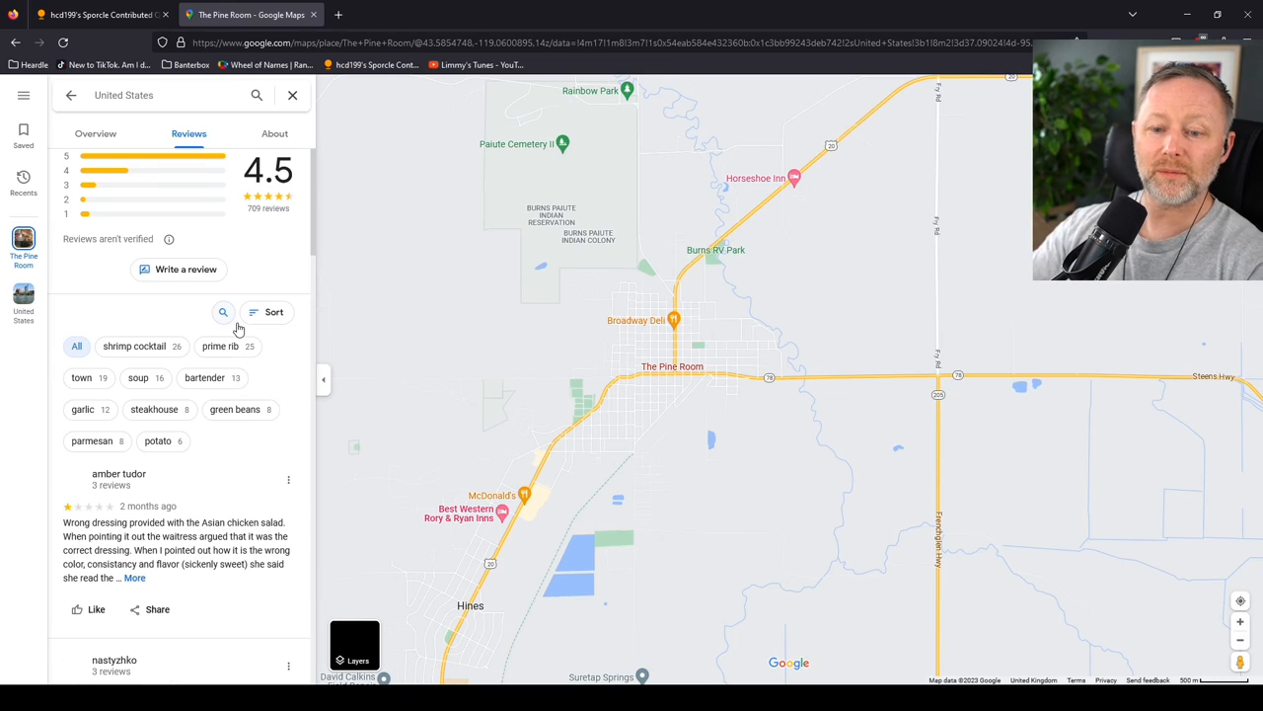
scroll(down, 3)
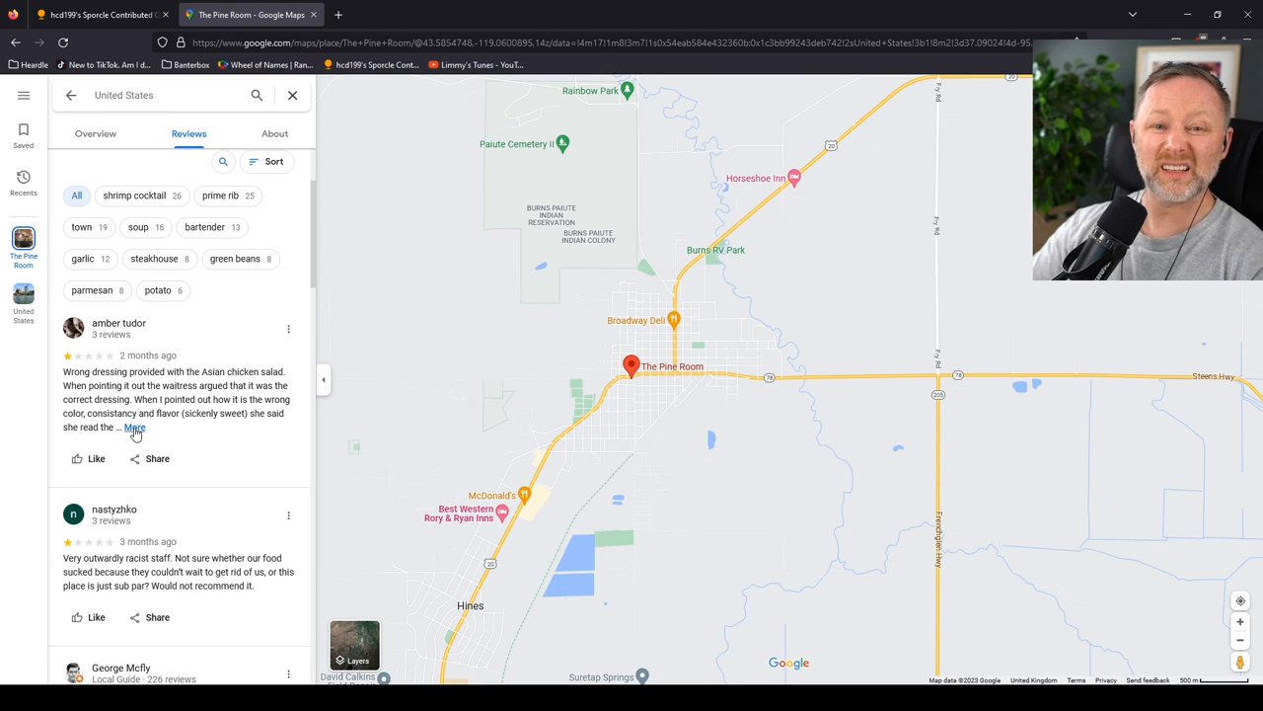
click(134, 426)
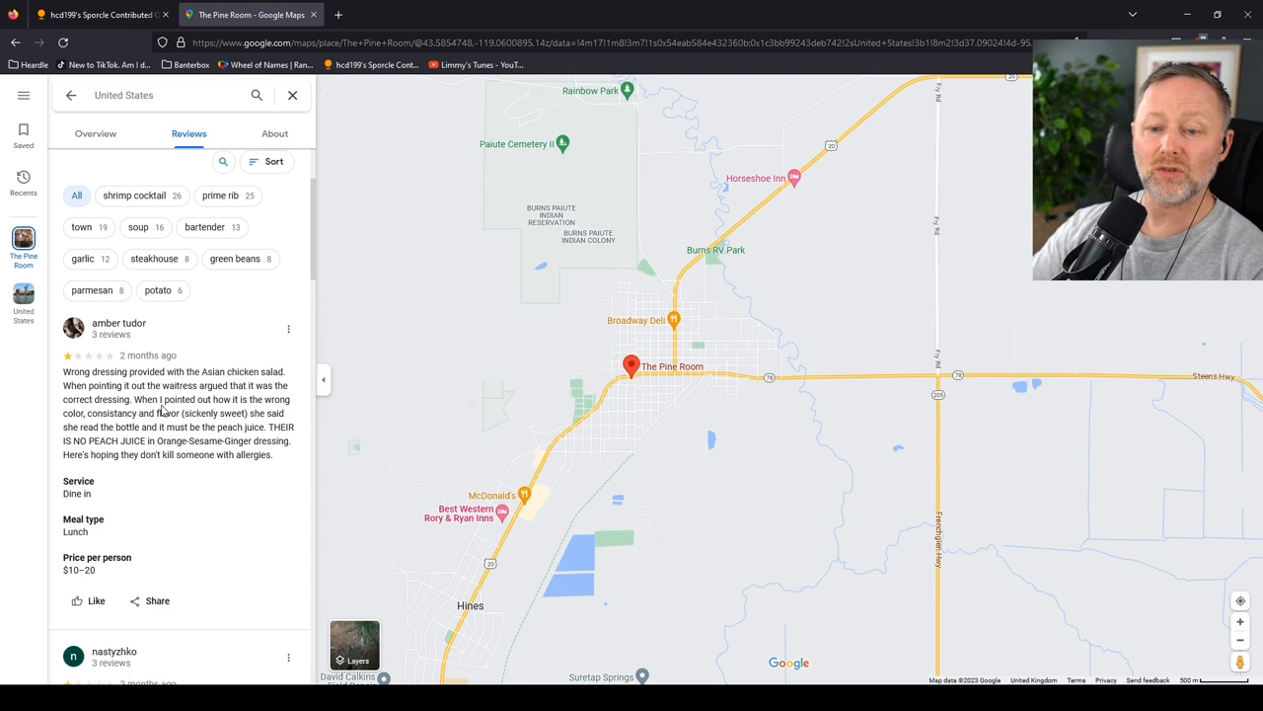